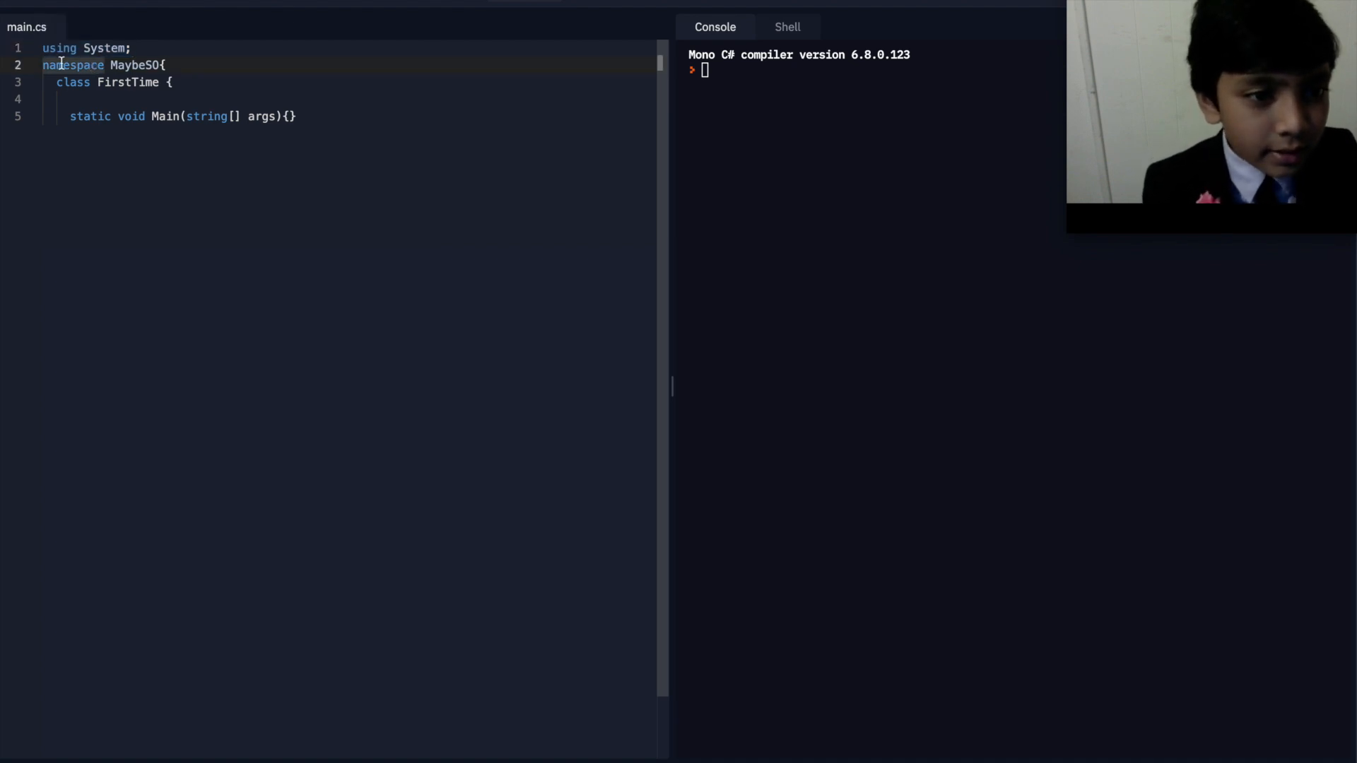
# - Expand Main's empty braces so its body spans several lines in main.cs
pyautogui.doubleClick(134, 65)
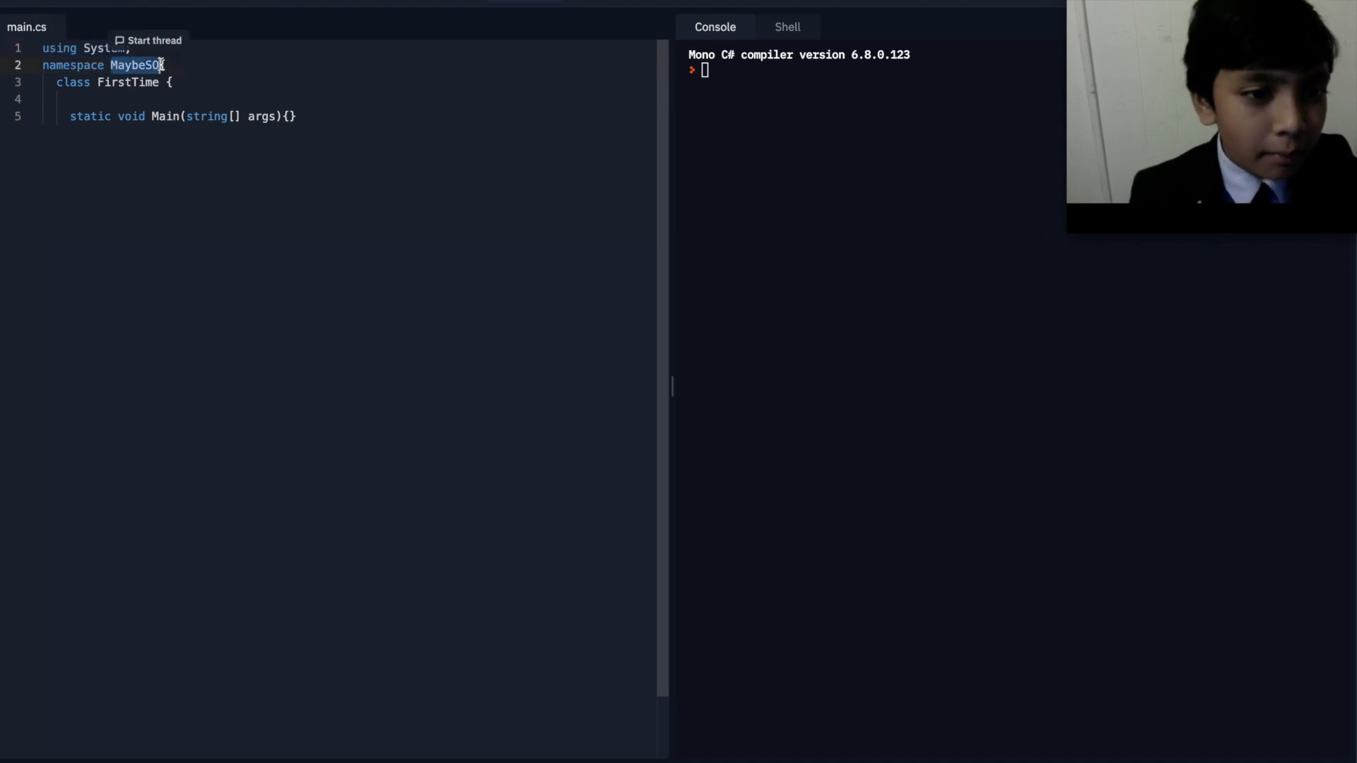
pyautogui.write('{')
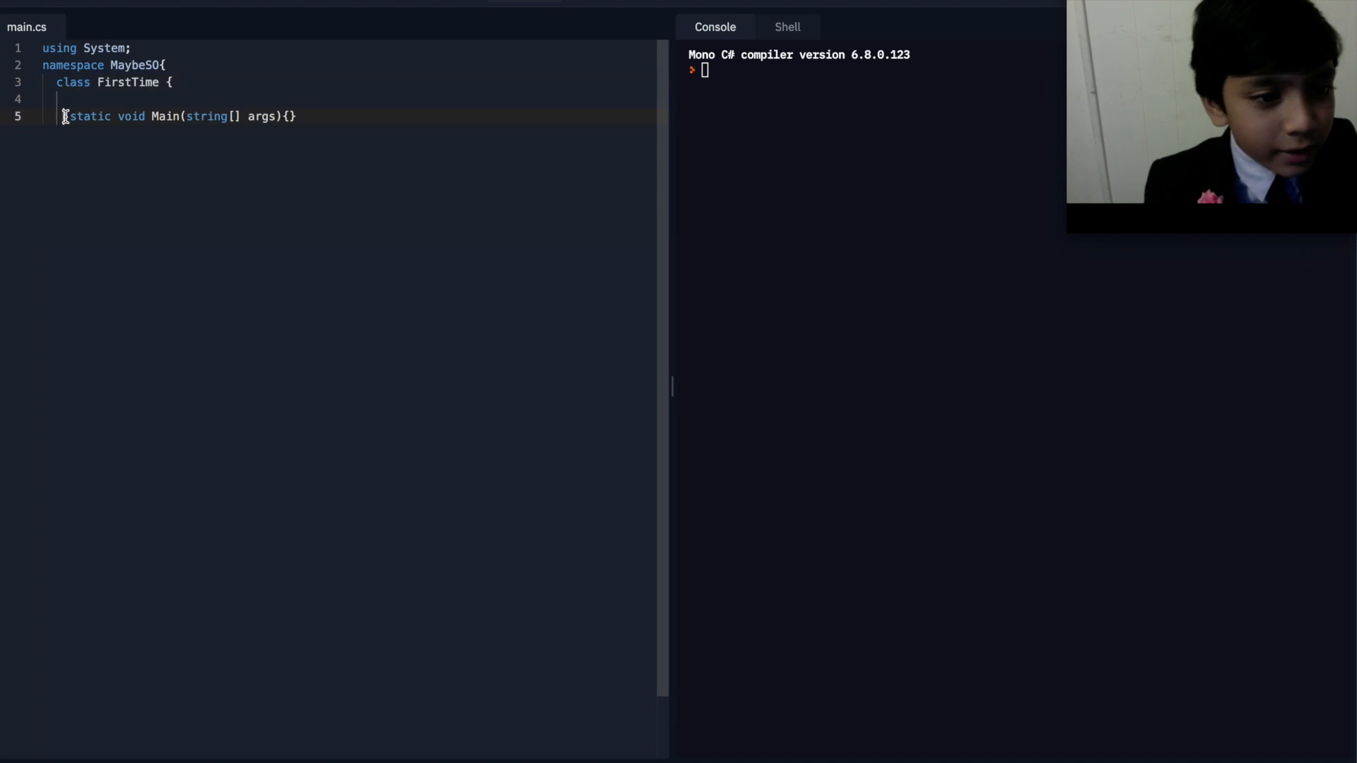
pyautogui.moveTo(62, 116); pyautogui.dragTo(297, 116)
pyautogui.write(']\\\\')
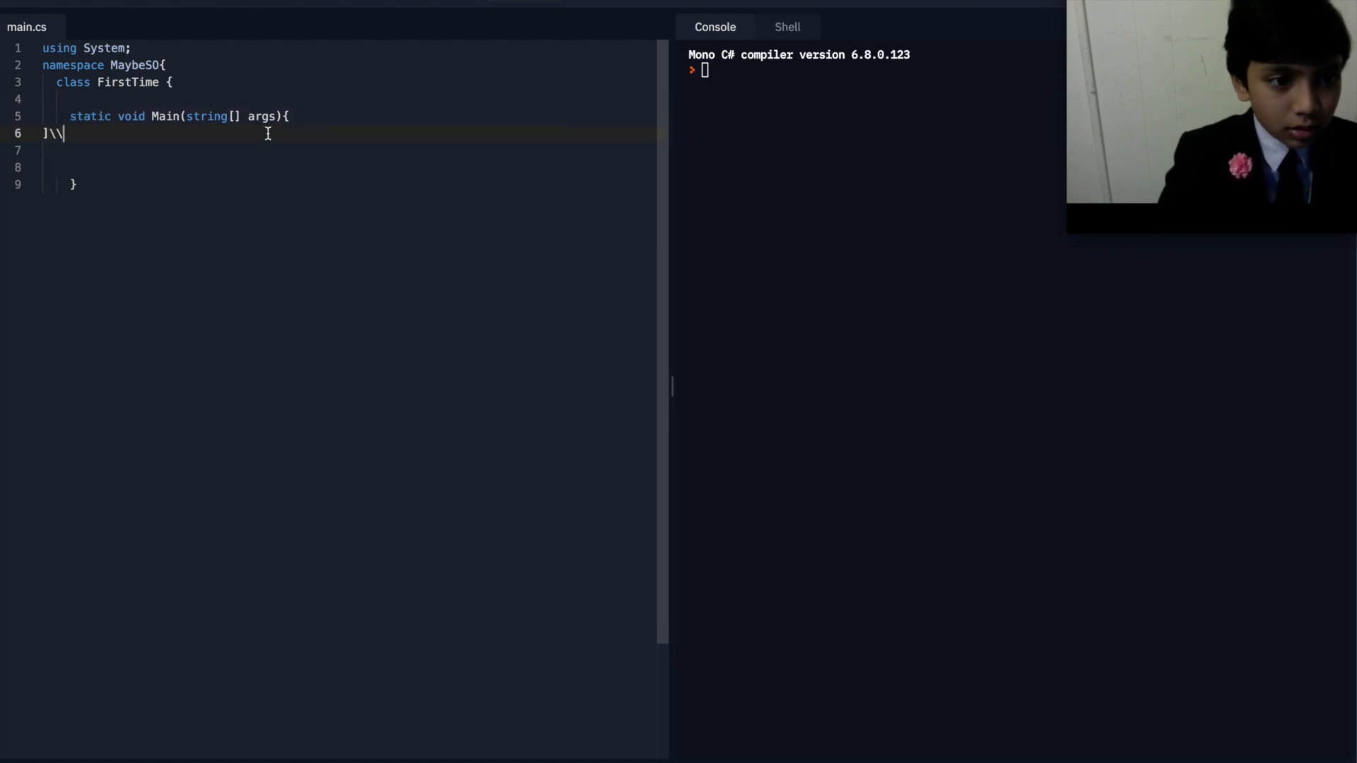
# - Write the comment "// this is the command center." as Main's first line
pyautogui.press('Backspace')
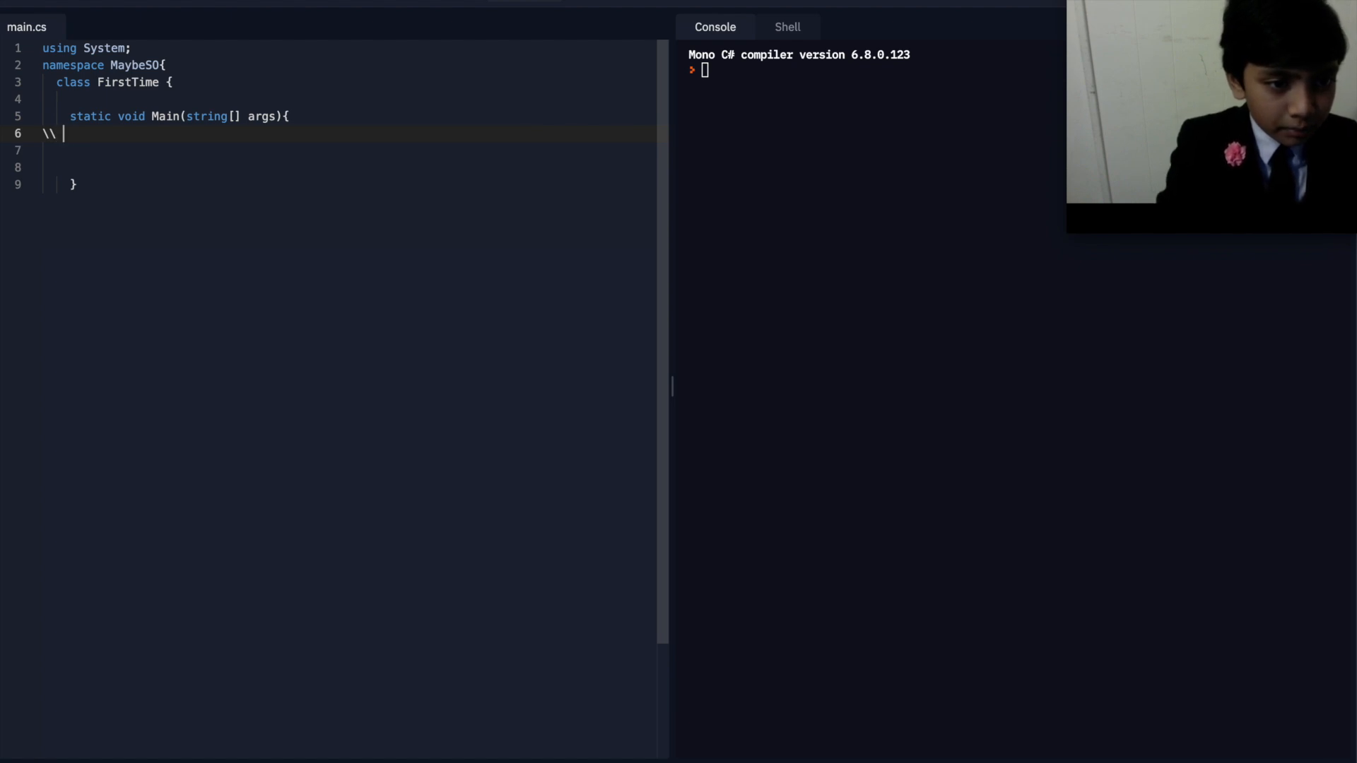
pyautogui.write('//')
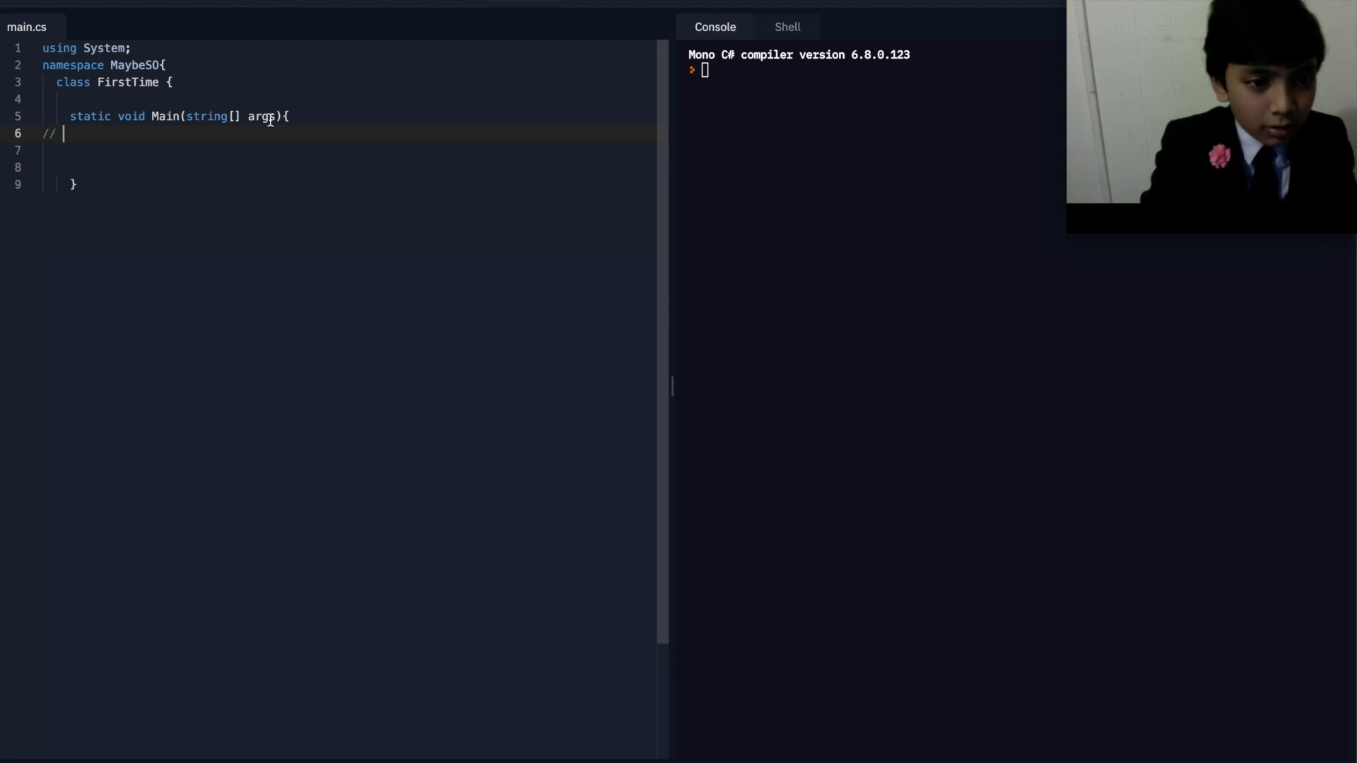
pyautogui.write('ths')
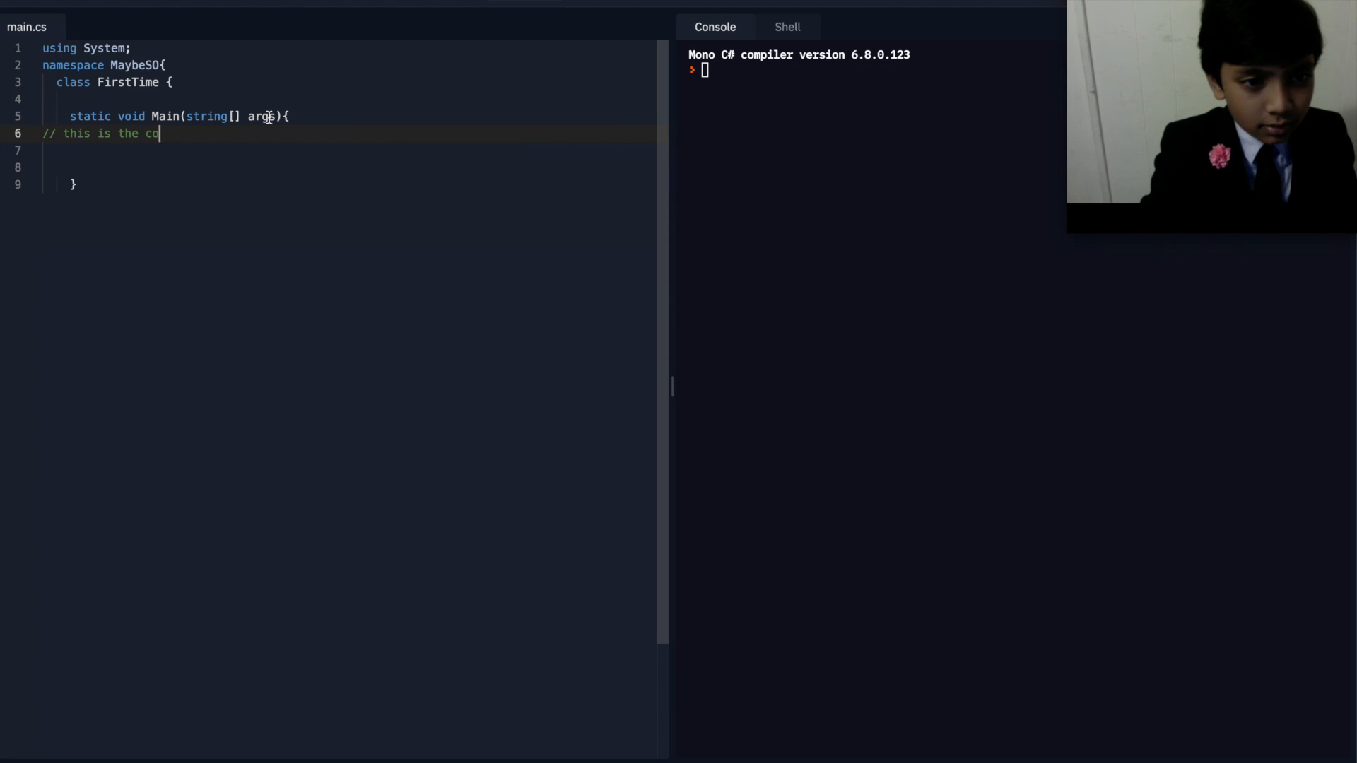
pyautogui.write('mmand center.')
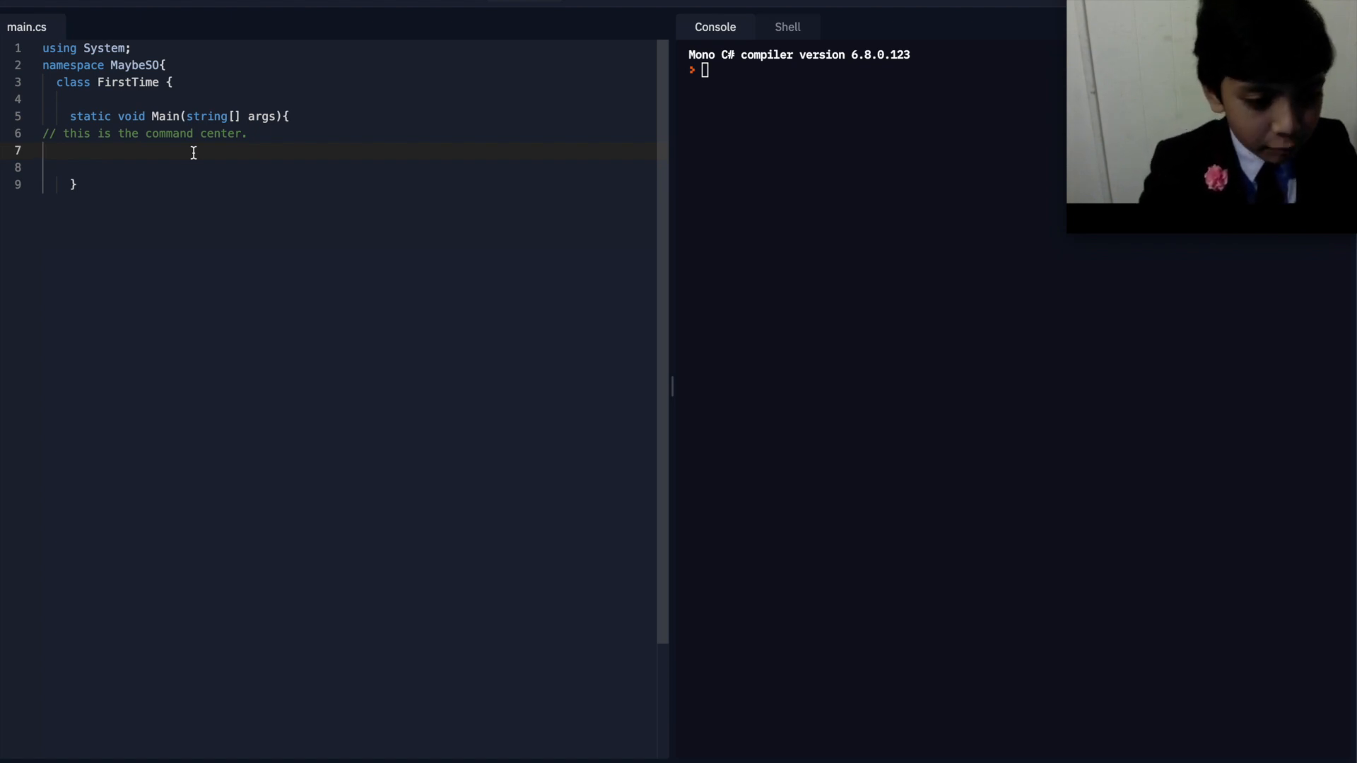
# - Add an empty Console.WriteLine("") call below the comment
pyautogui.write('C')
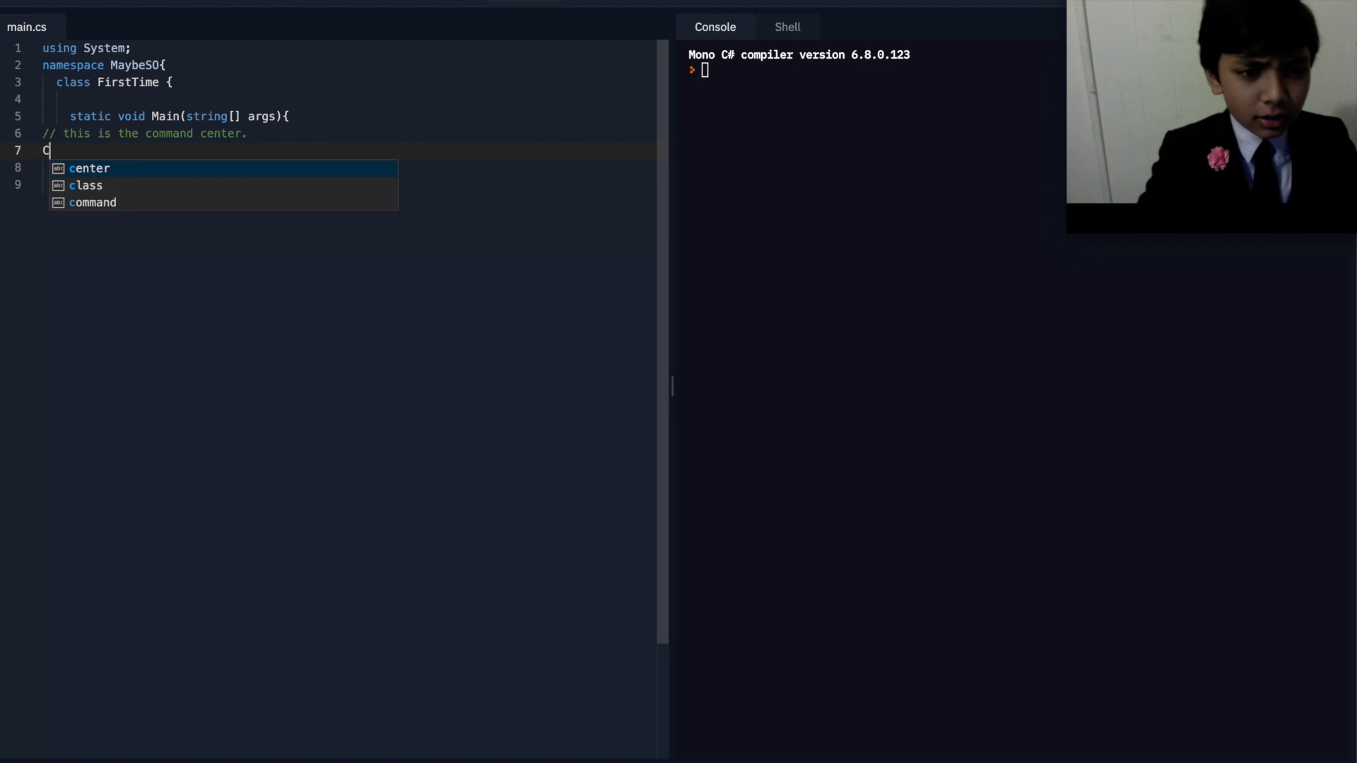
pyautogui.write('onsole.')
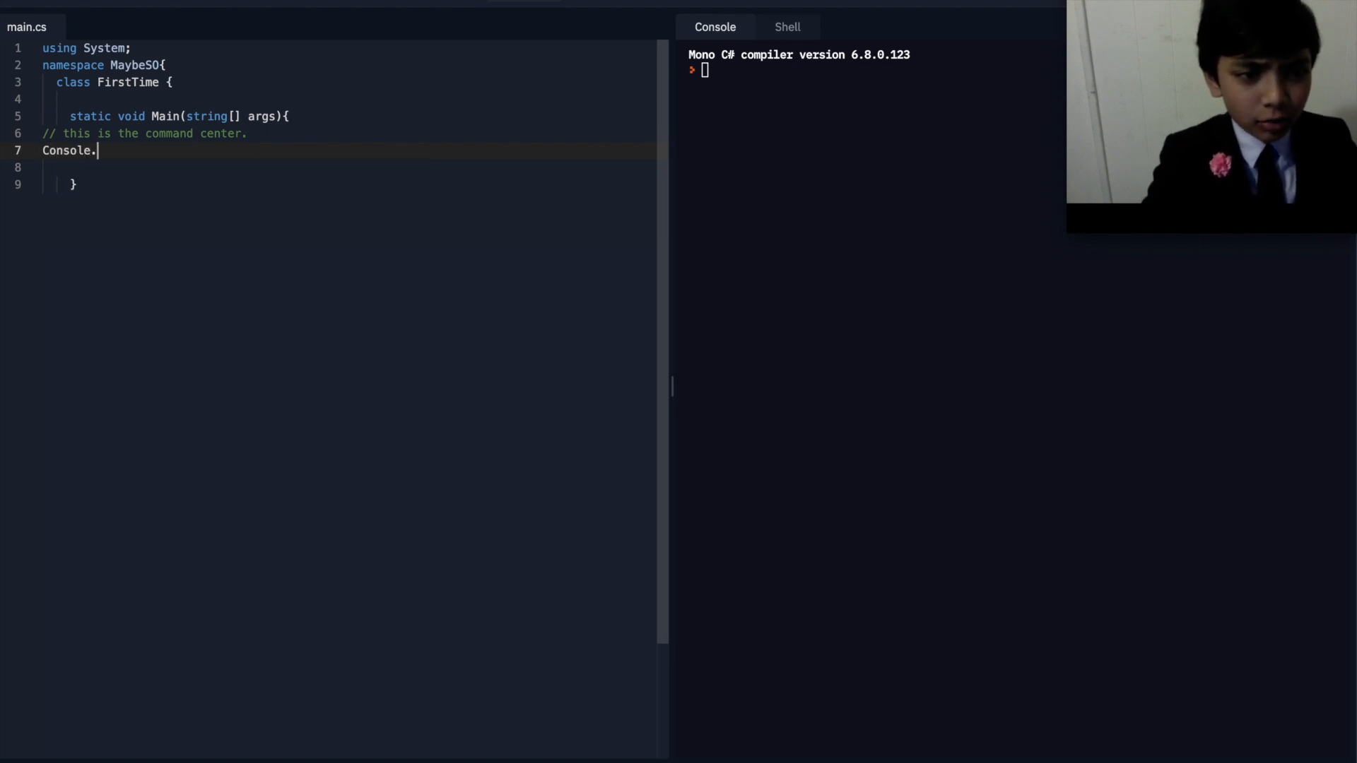
pyautogui.write('Wr')
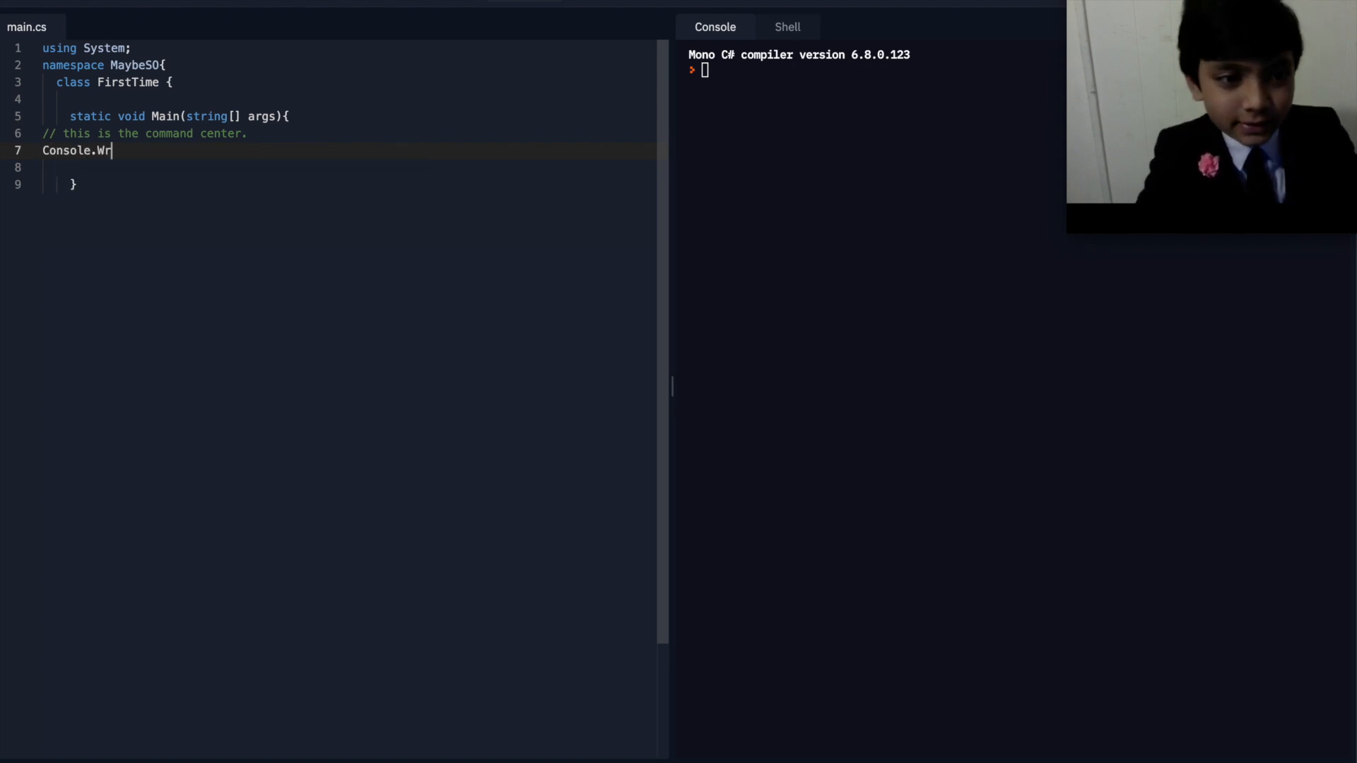
pyautogui.write('iteLine()')
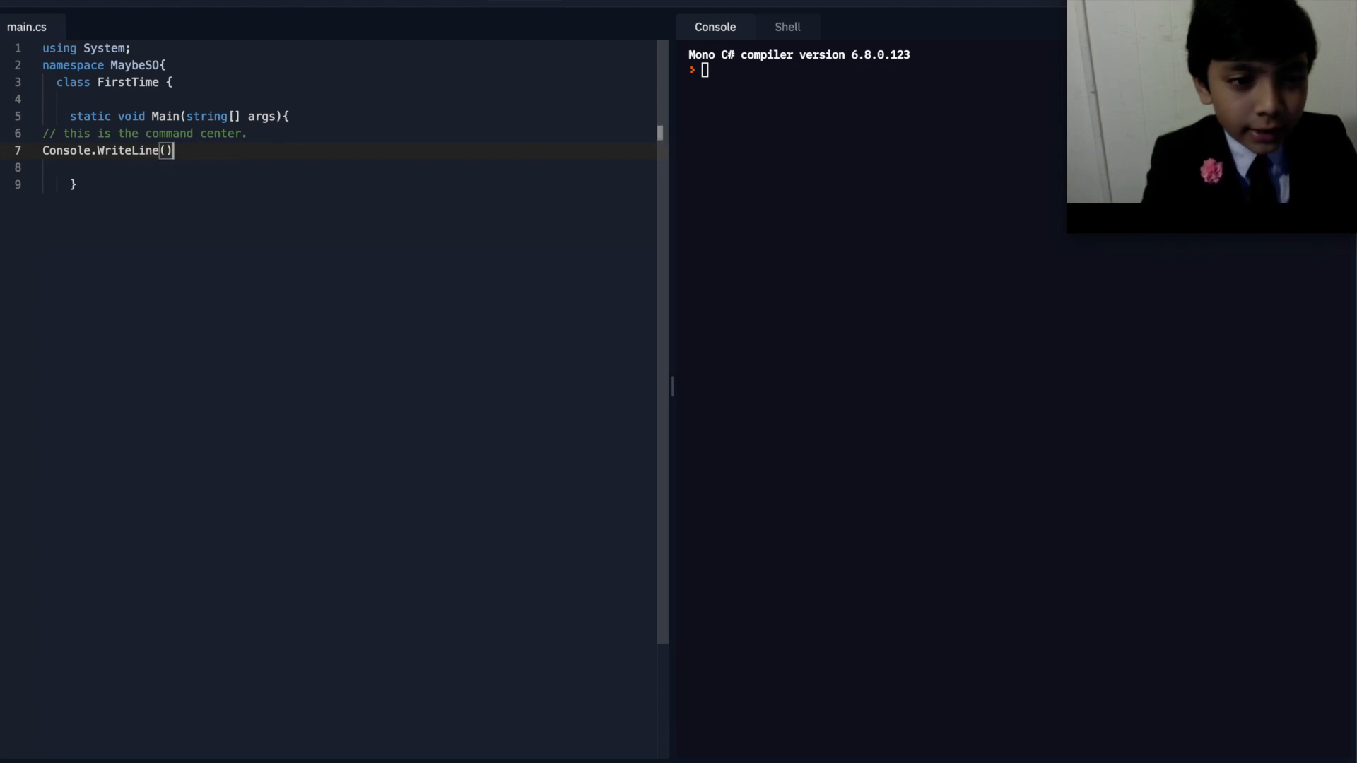
pyautogui.write('""')
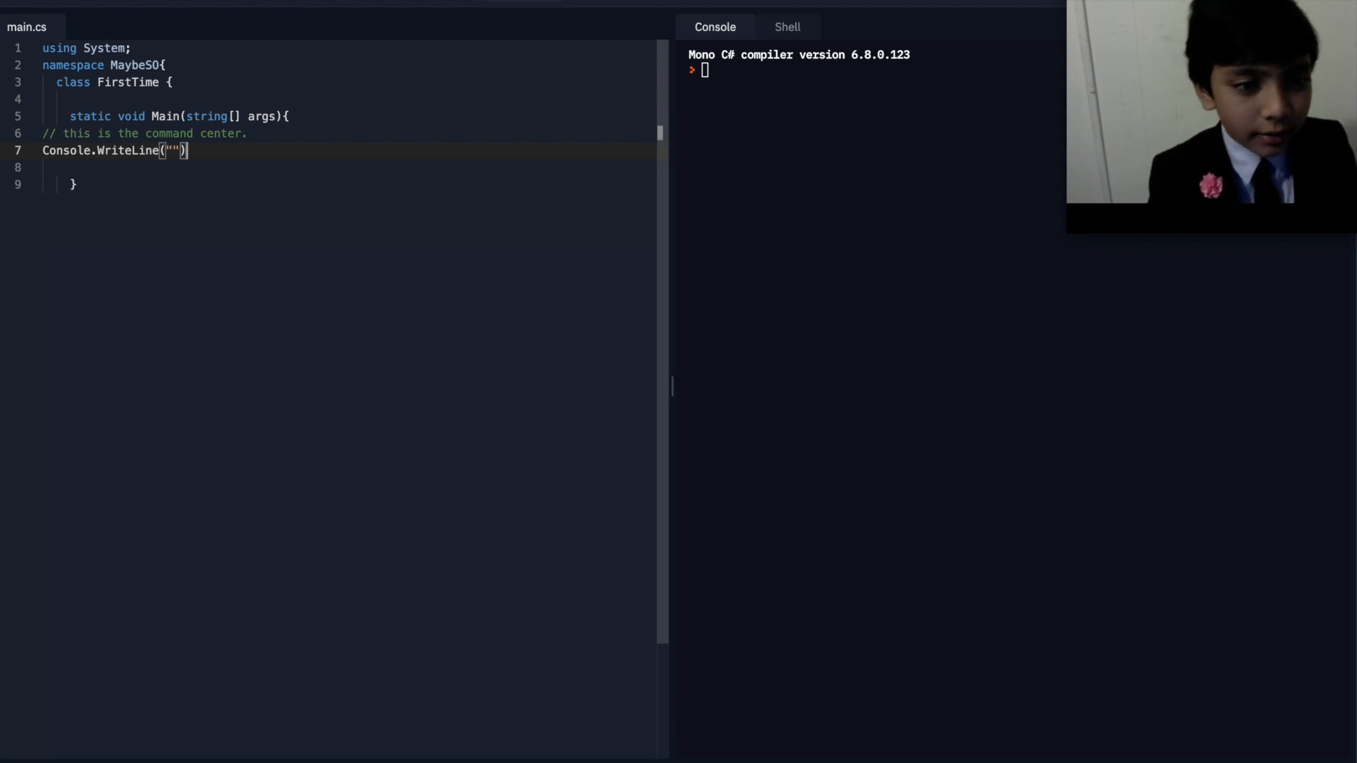
# - Add a C++-style cout<<"Maybe"<<endl line beneath it
pyautogui.write('cout<<:')
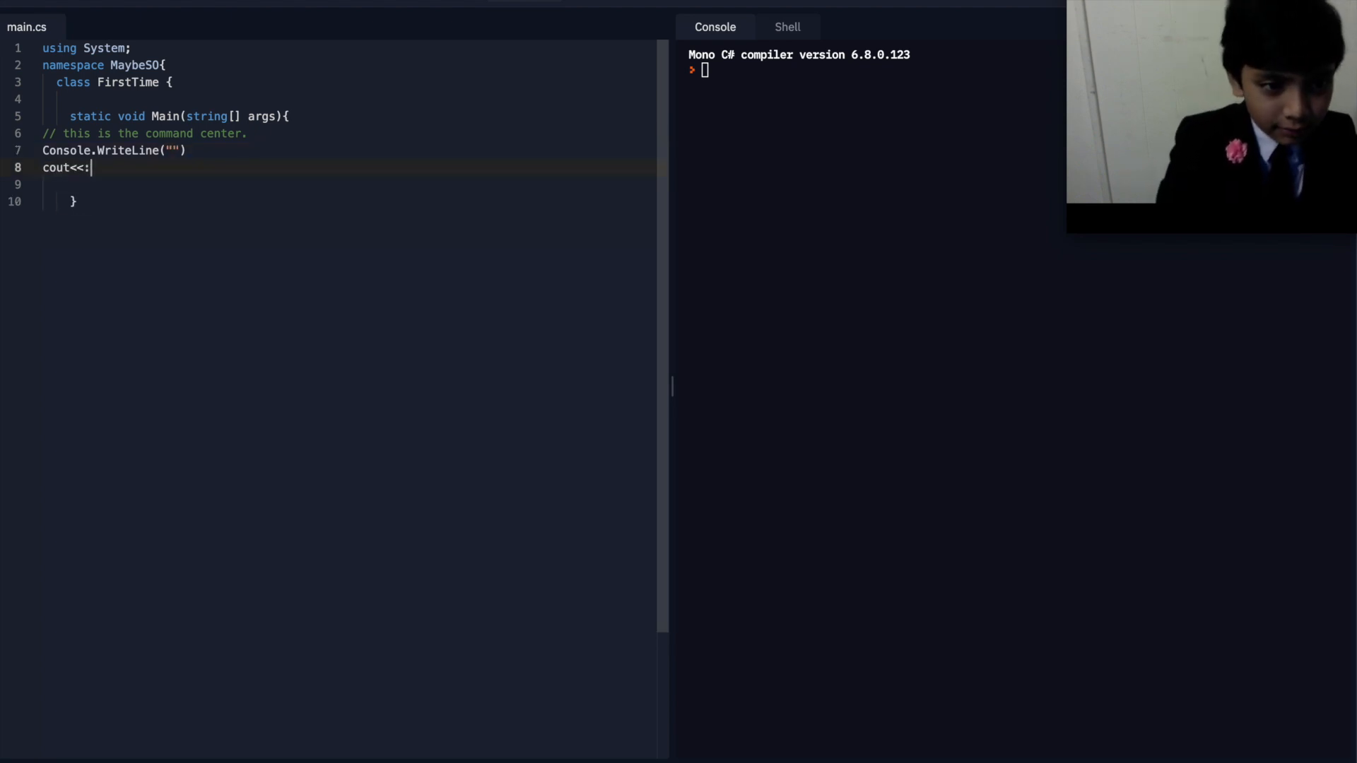
pyautogui.write('""')
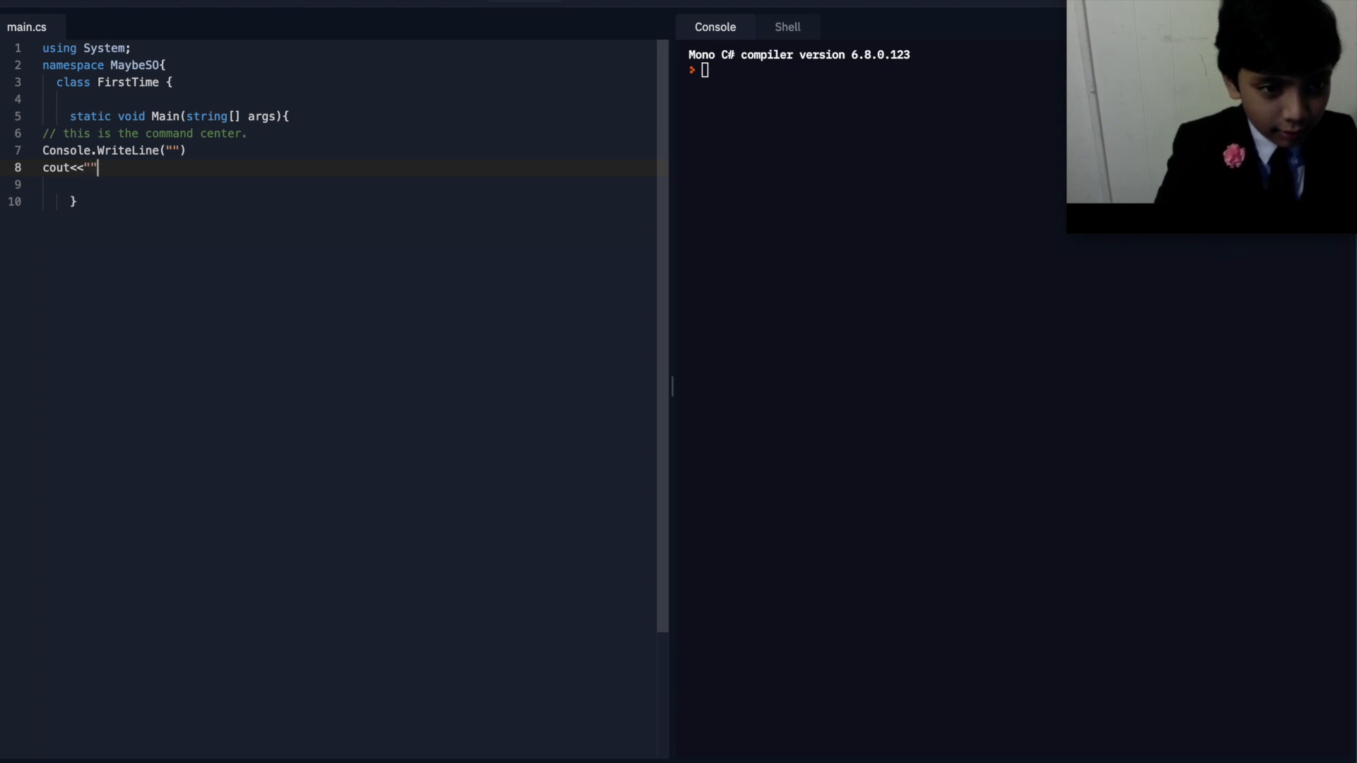
pyautogui.write('<<endl;')
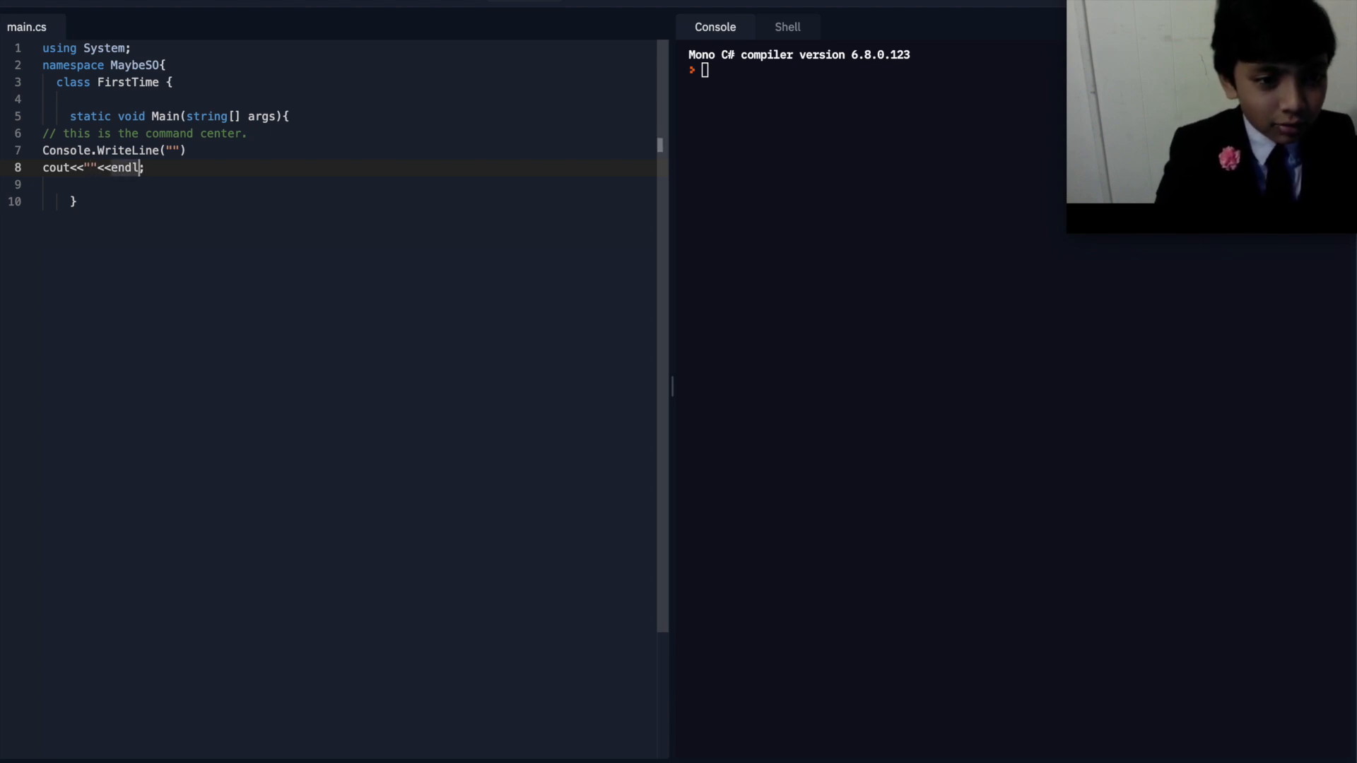
pyautogui.write('Ma')
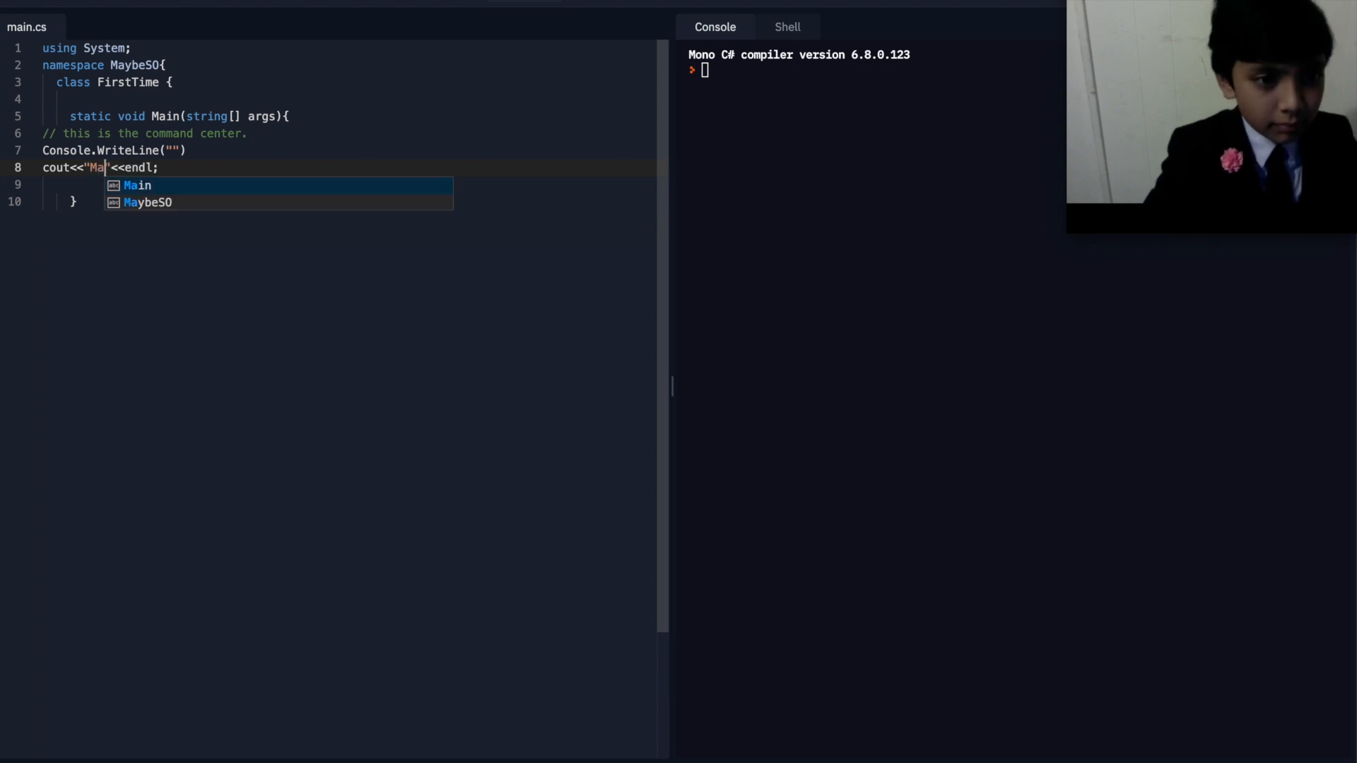
pyautogui.write('ybe')
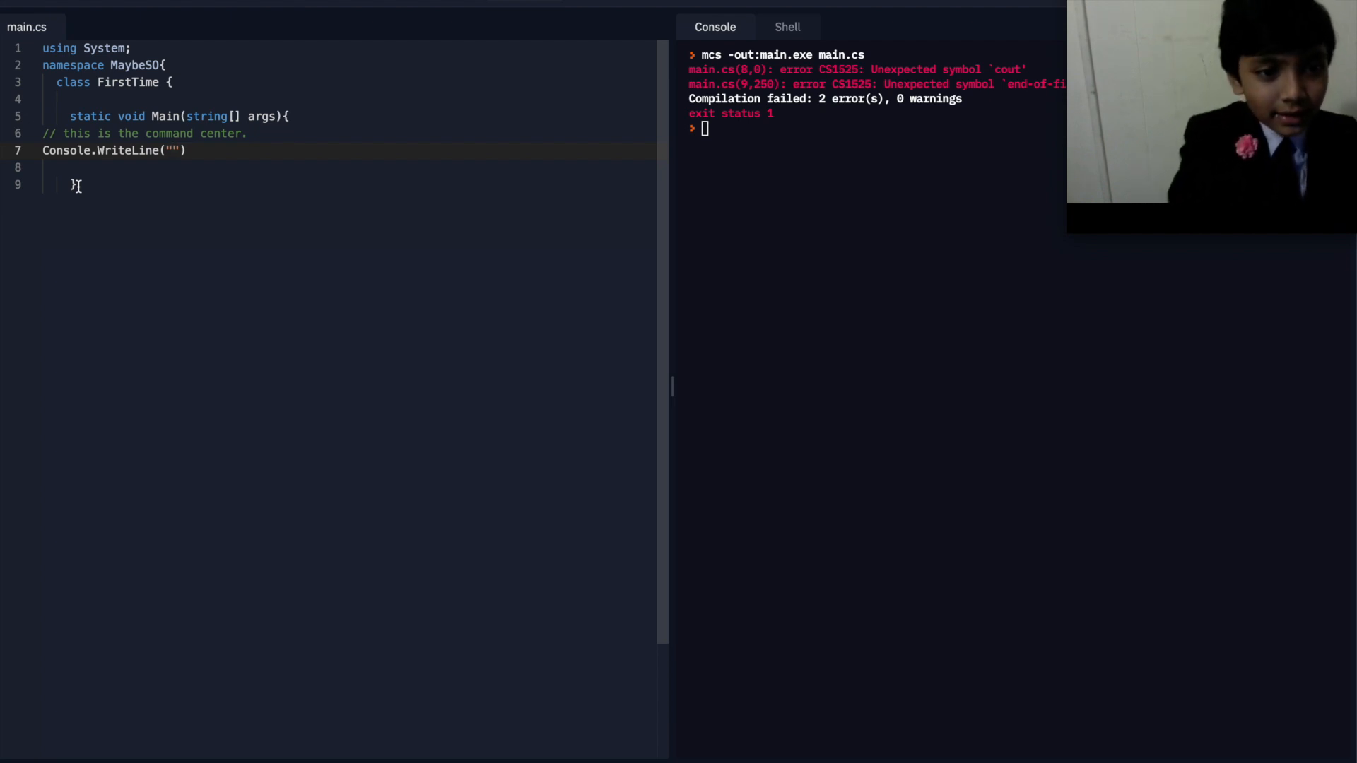
# - Fill the first WriteLine with the hexagon's top edge " ___"
pyautogui.write('[')
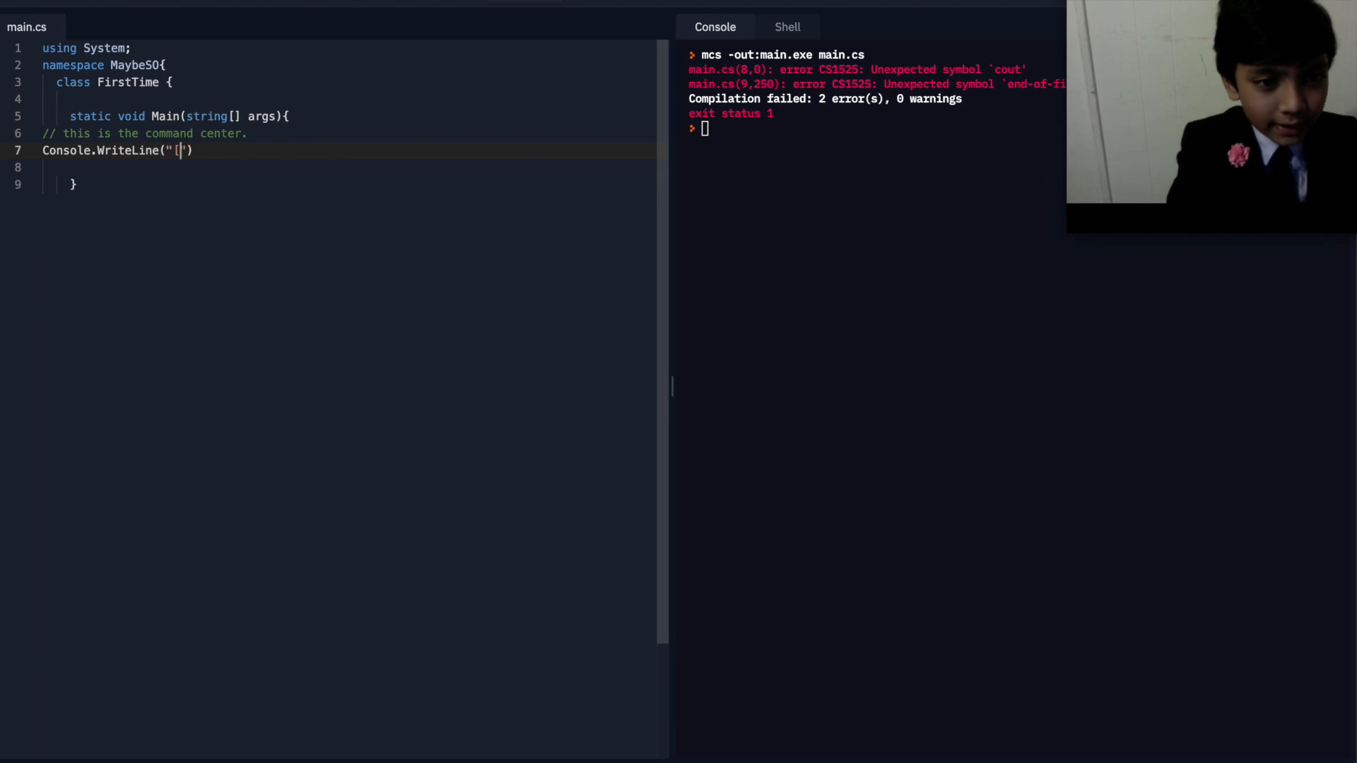
pyautogui.press('Backspace')
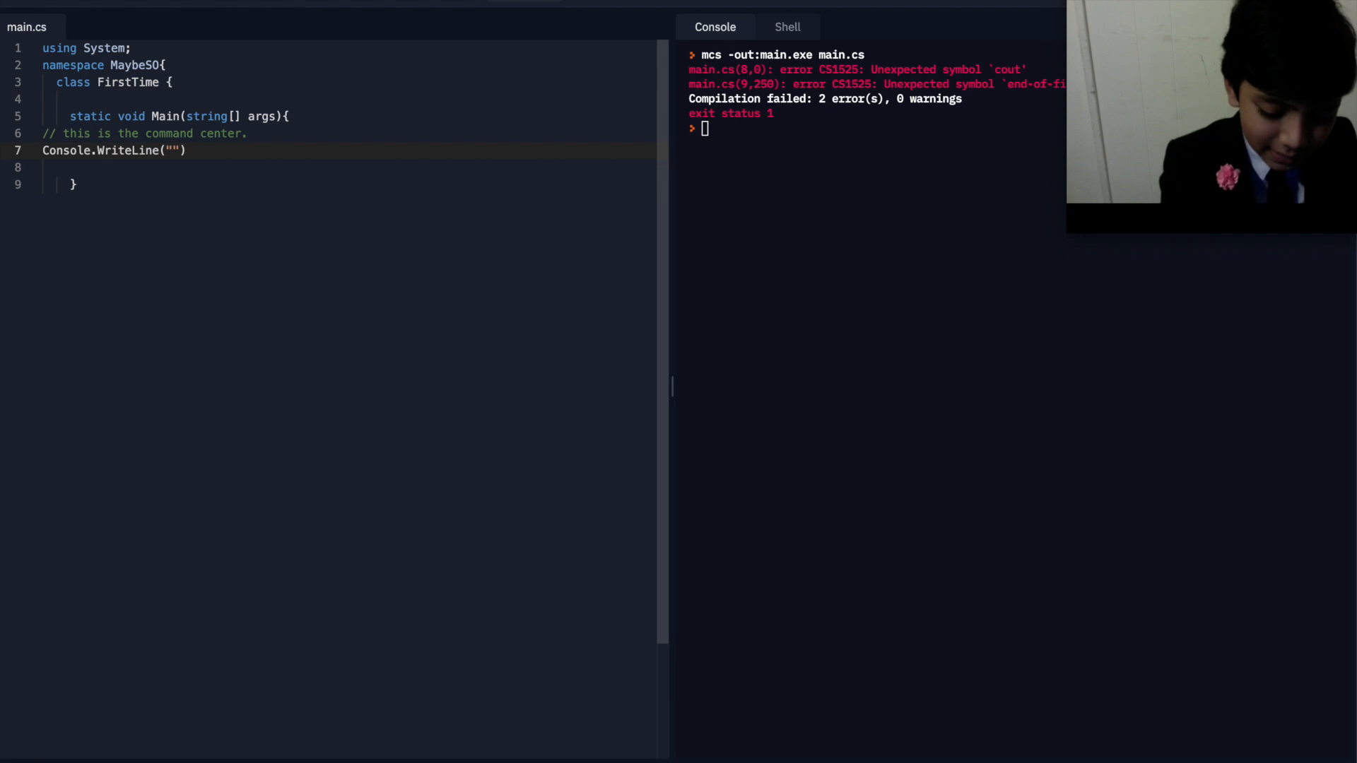
pyautogui.write('_')
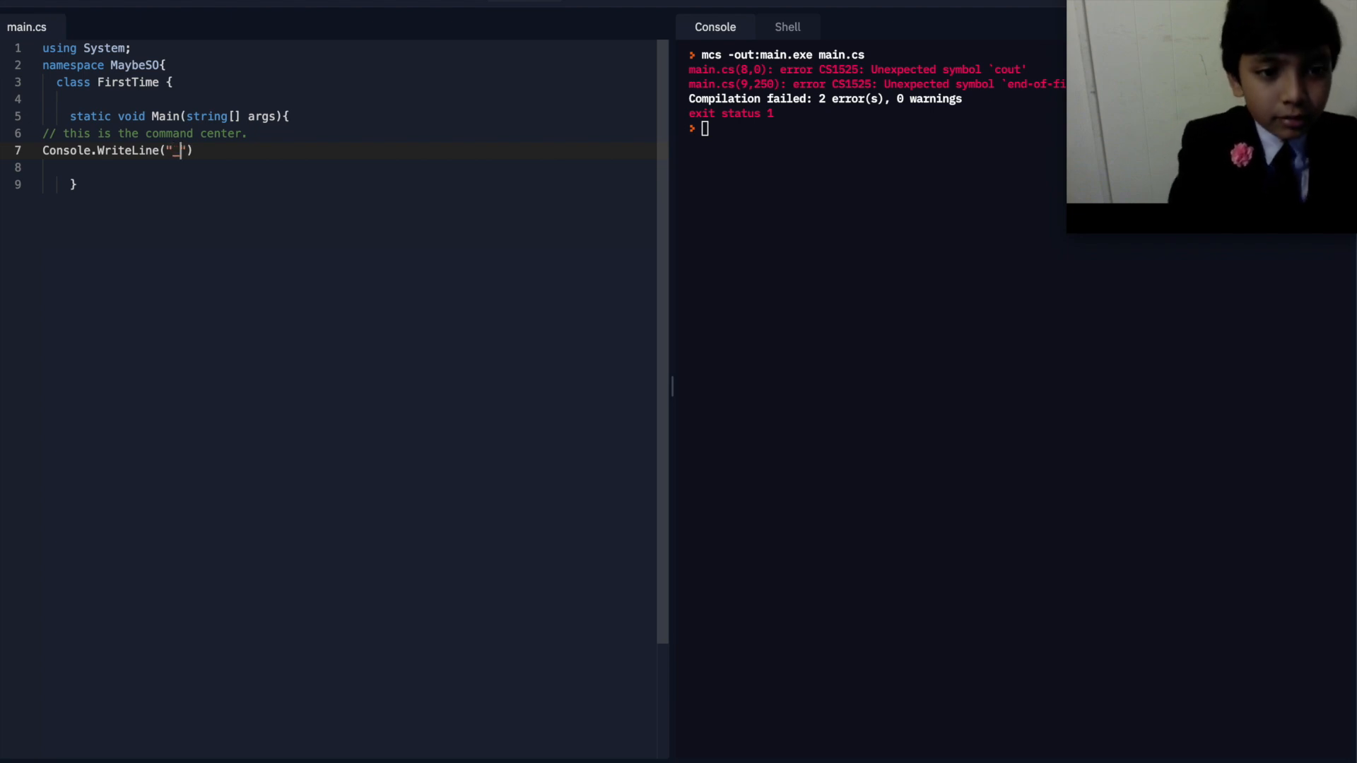
pyautogui.write('__')
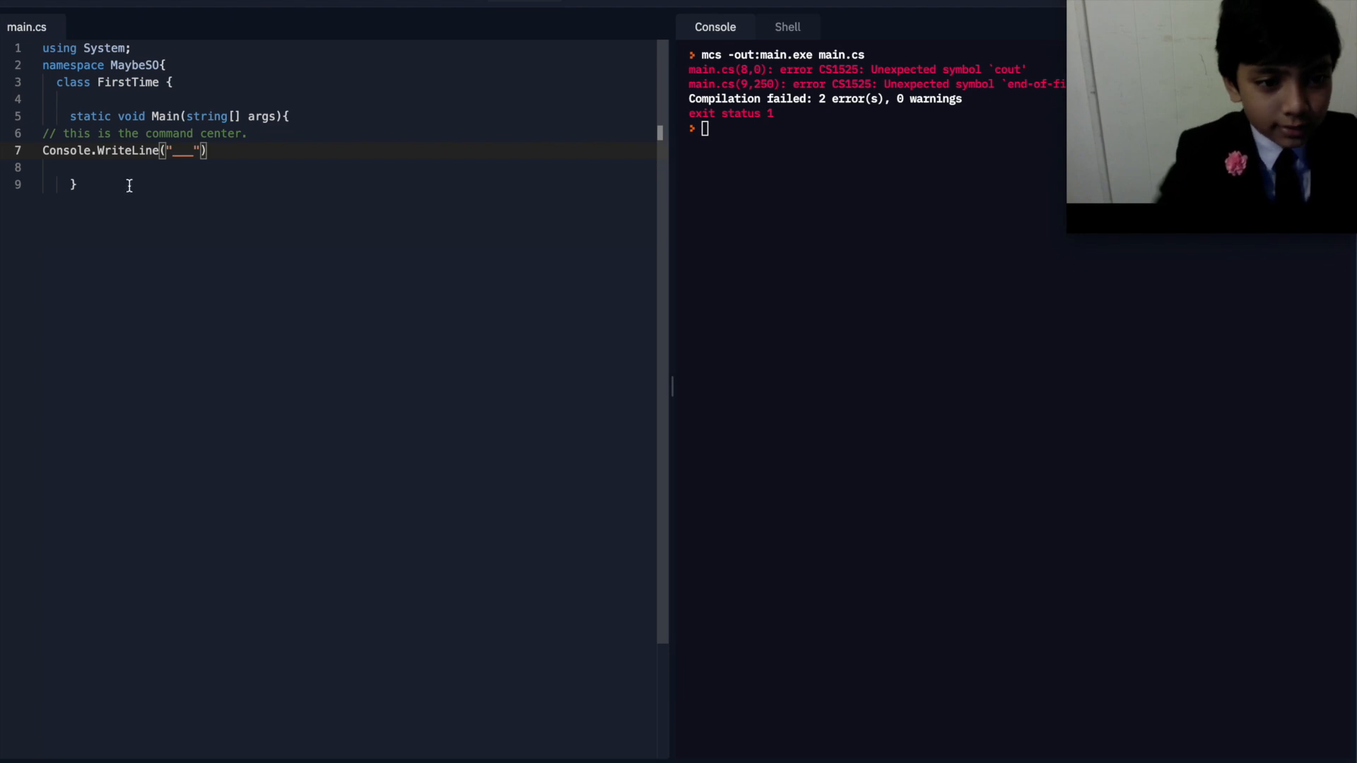
# - Add a second WriteLine printing the slanted sides "/ \" and begin the third
pyautogui.write('Console.Wrtite')
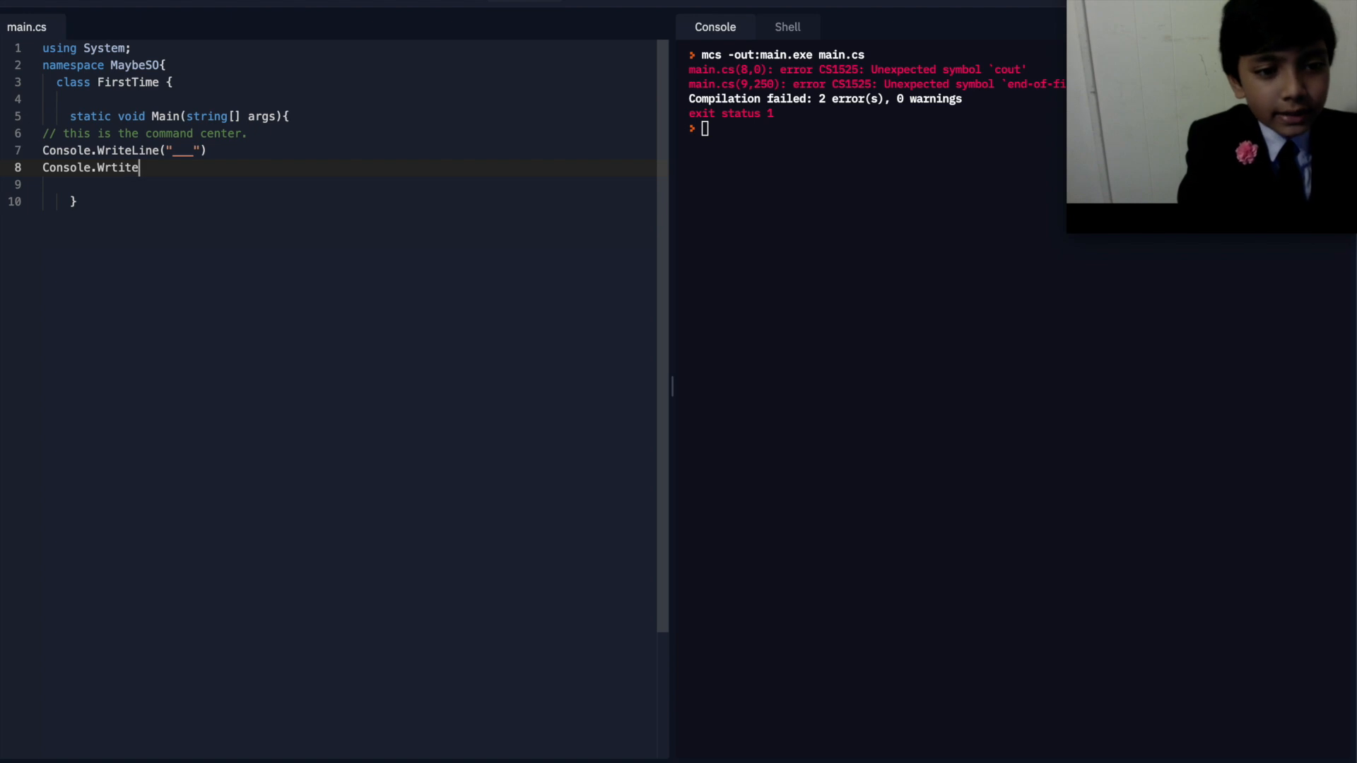
pyautogui.write('Write')
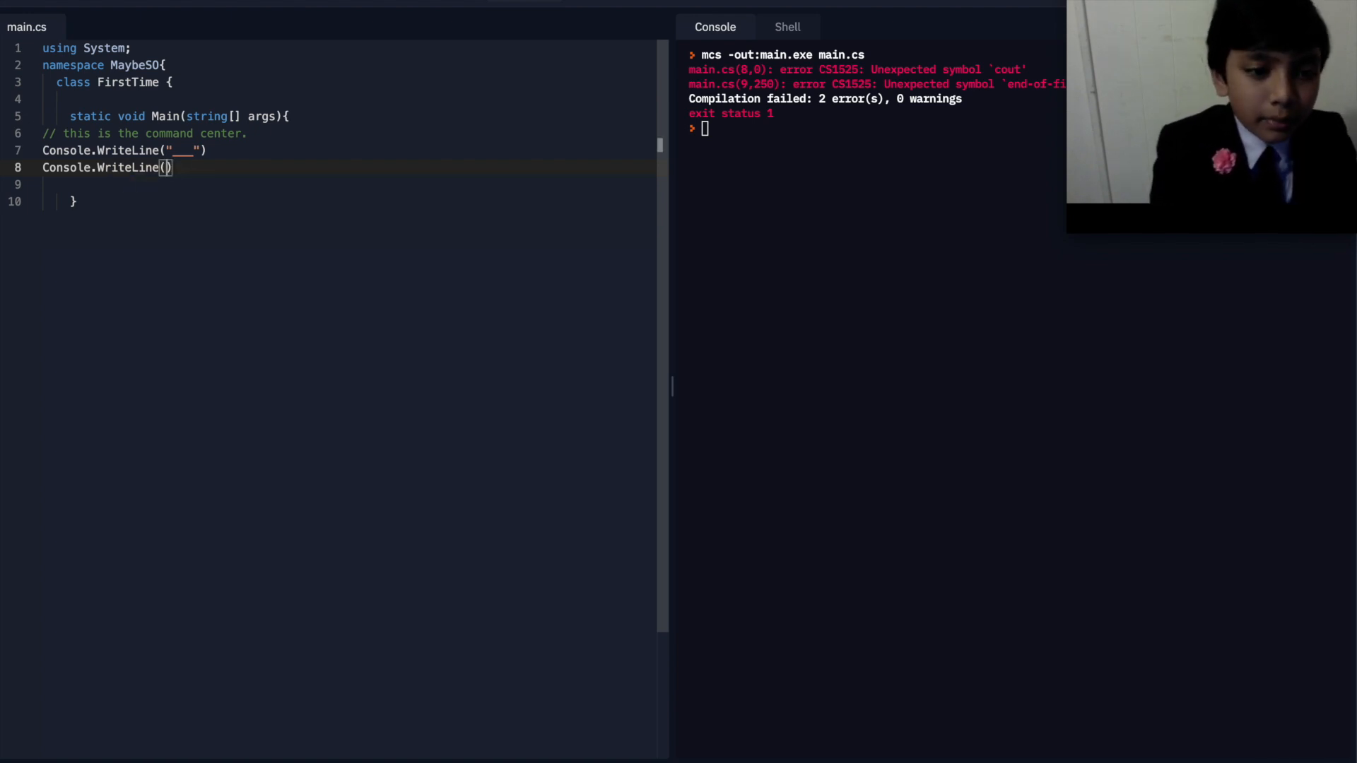
pyautogui.write('"')
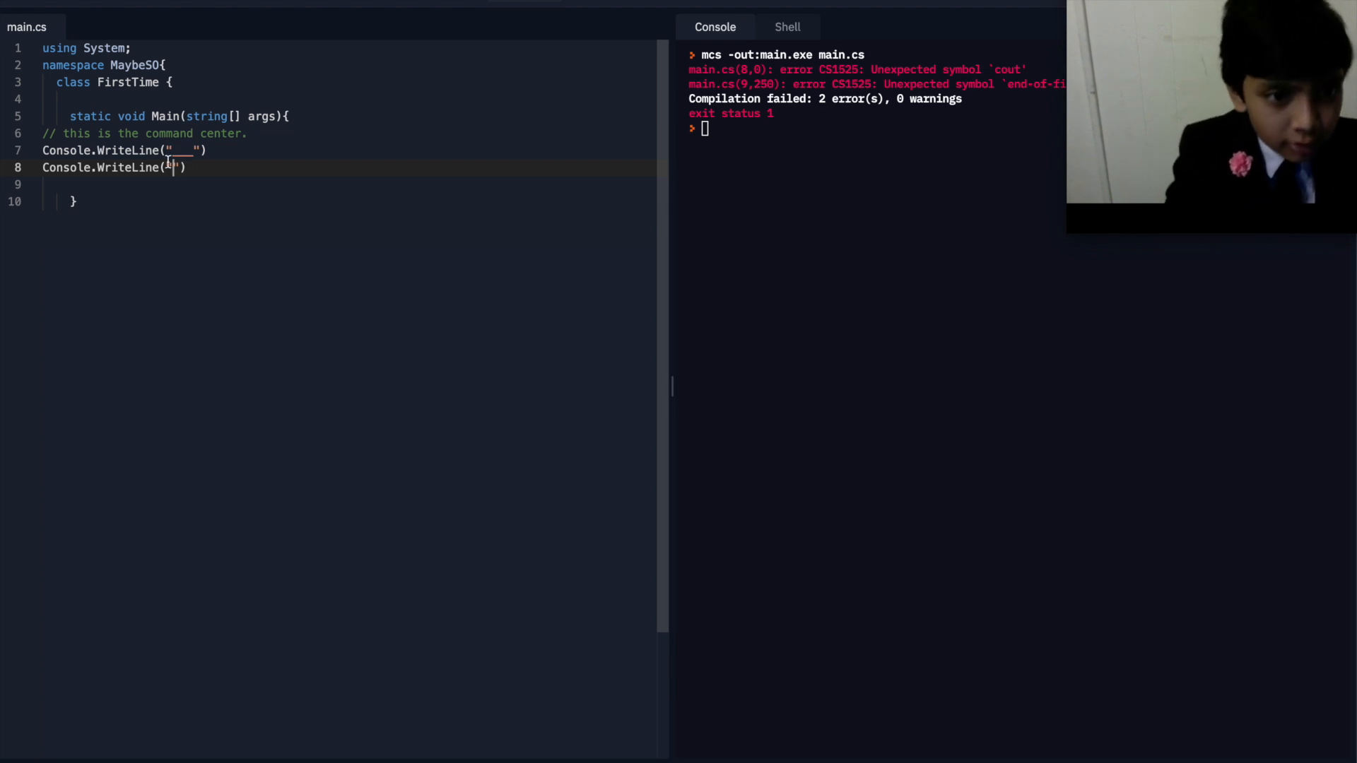
pyautogui.write('/.')
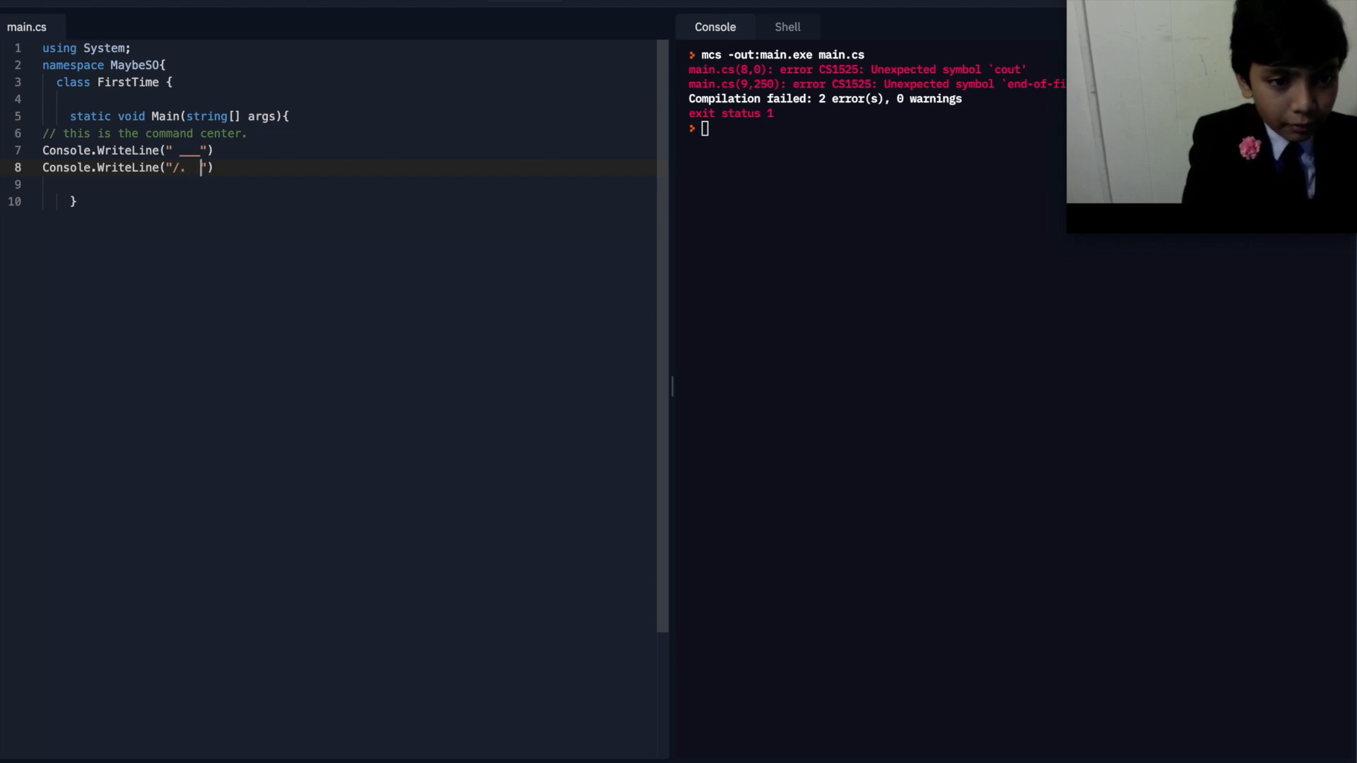
pyautogui.write('\\')
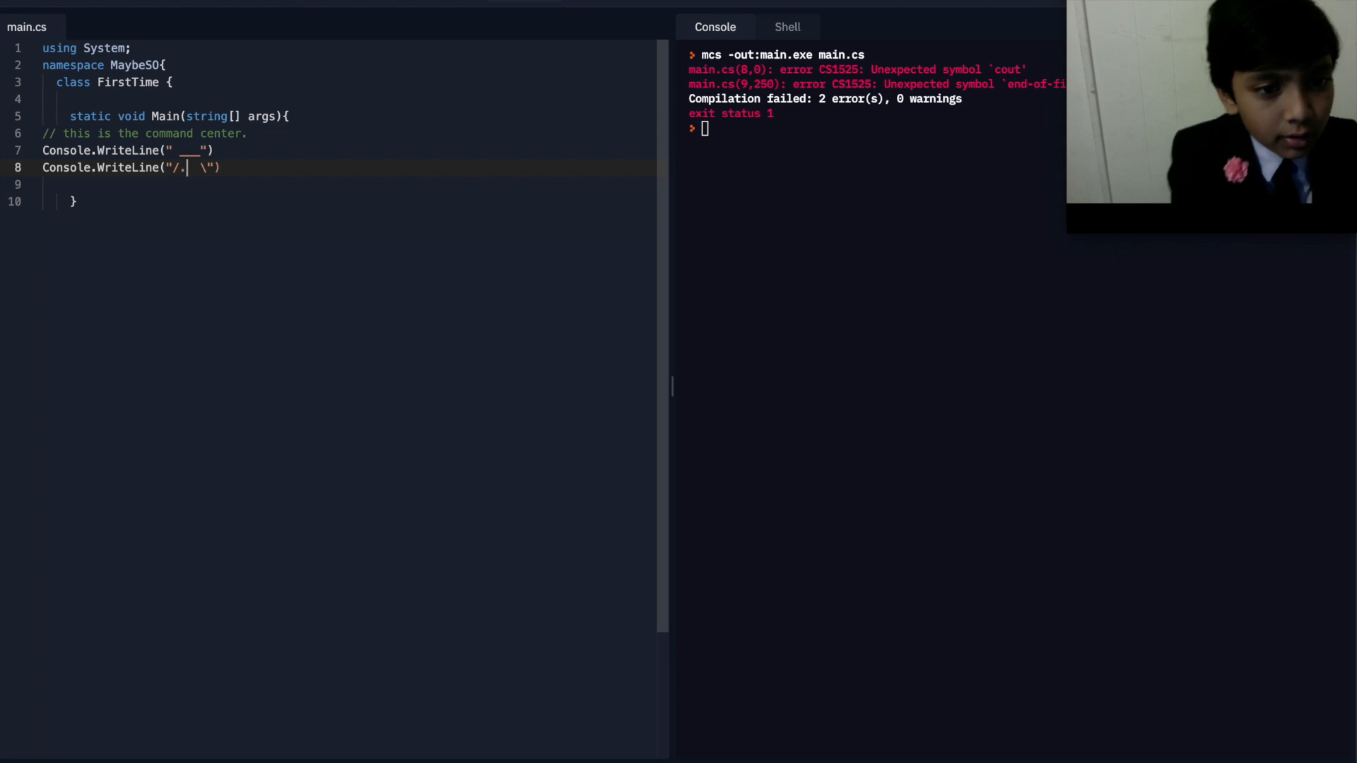
pyautogui.press('Backspace')
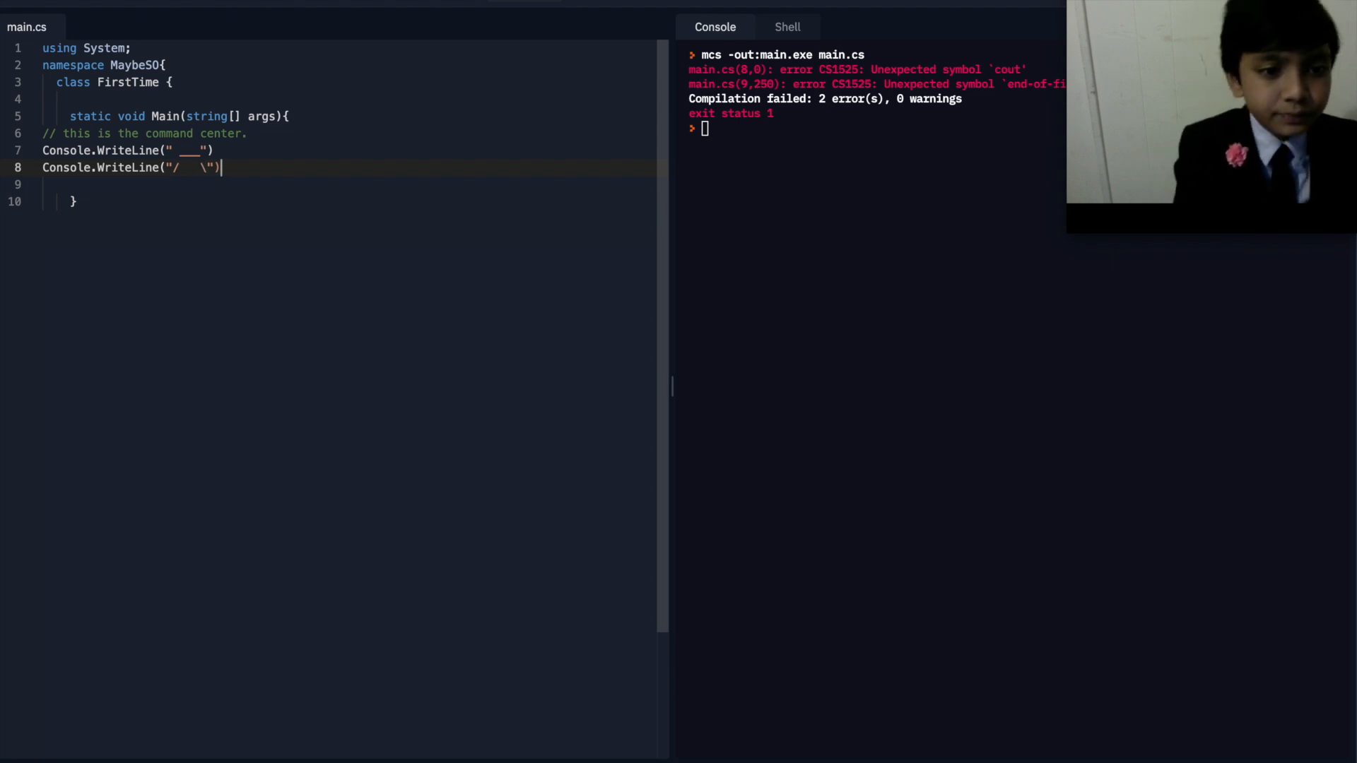
pyautogui.write('Consol')
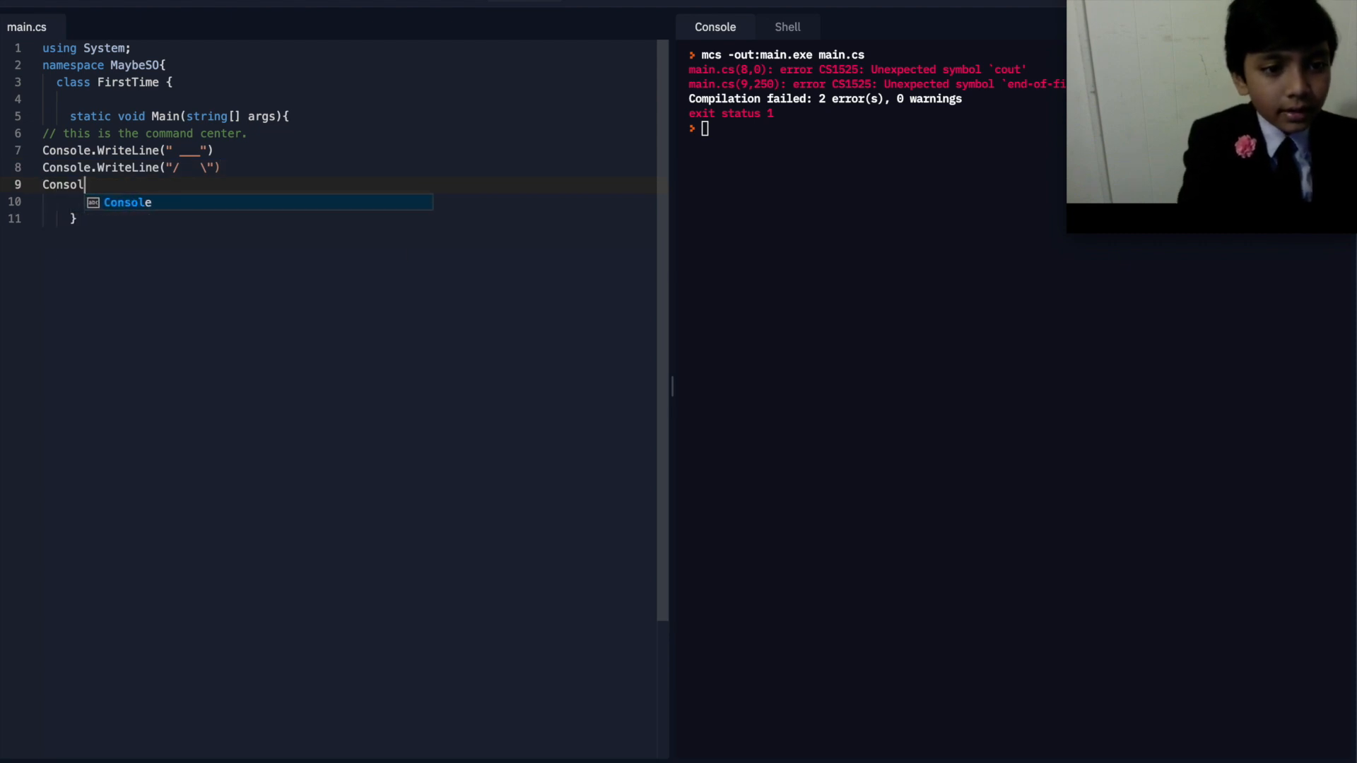
# - Complete the third WriteLine printing "\__/" and rerun, getting five compile errors
pyautogui.write('.Wri')
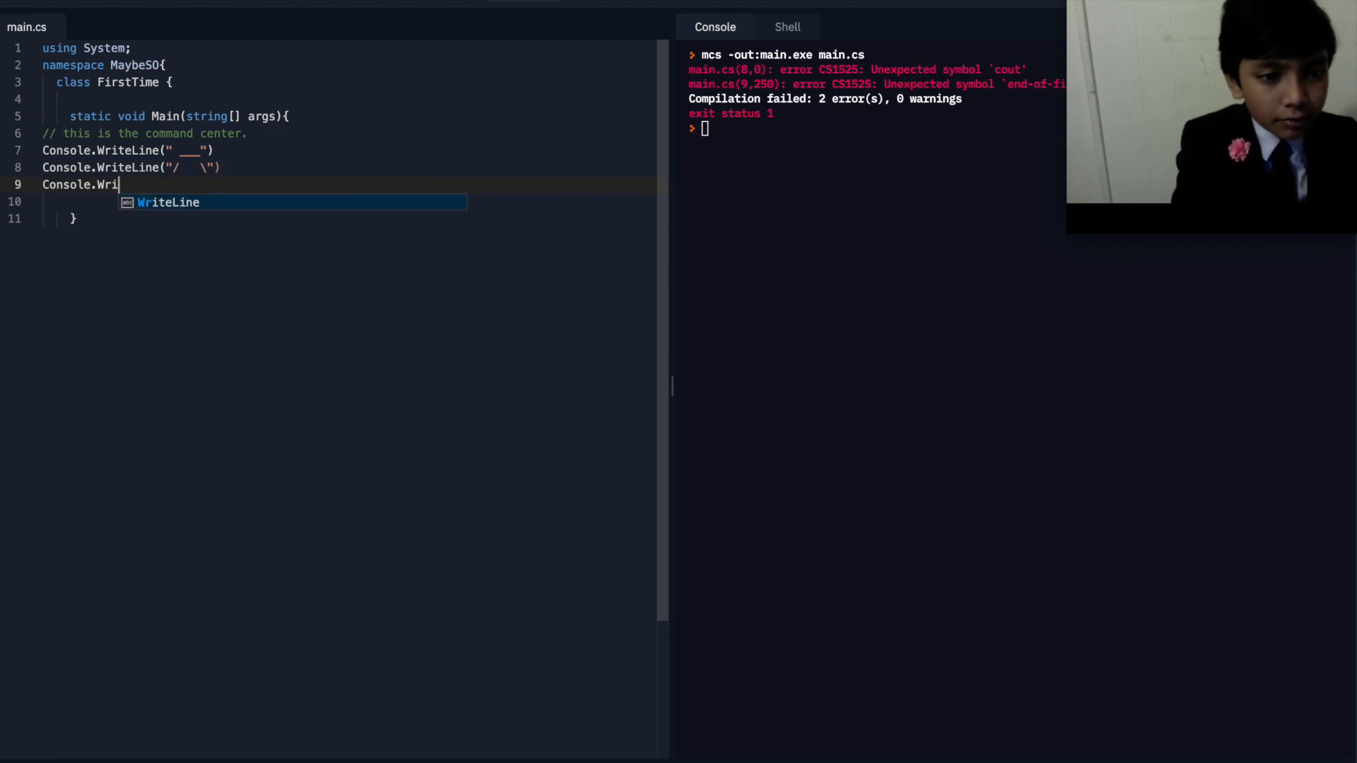
pyautogui.press('Tab')
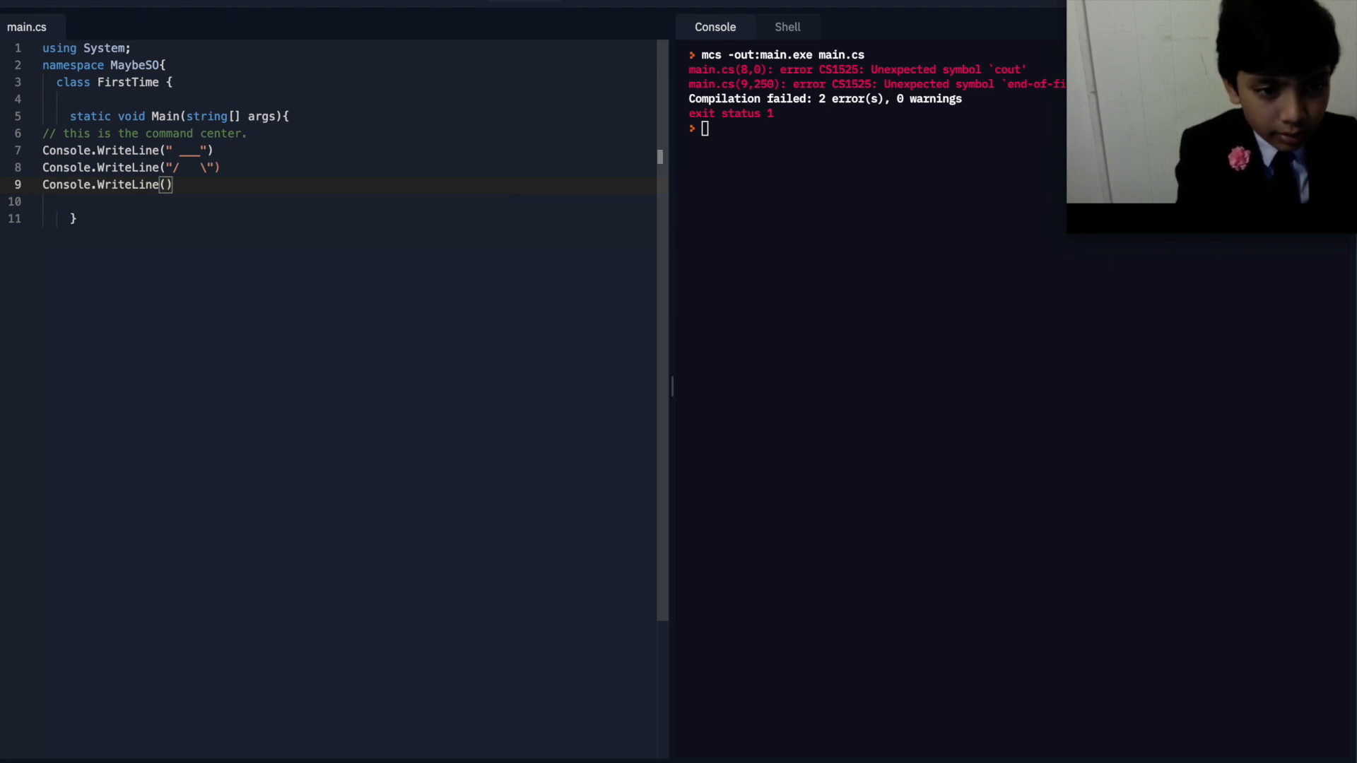
pyautogui.write('"')
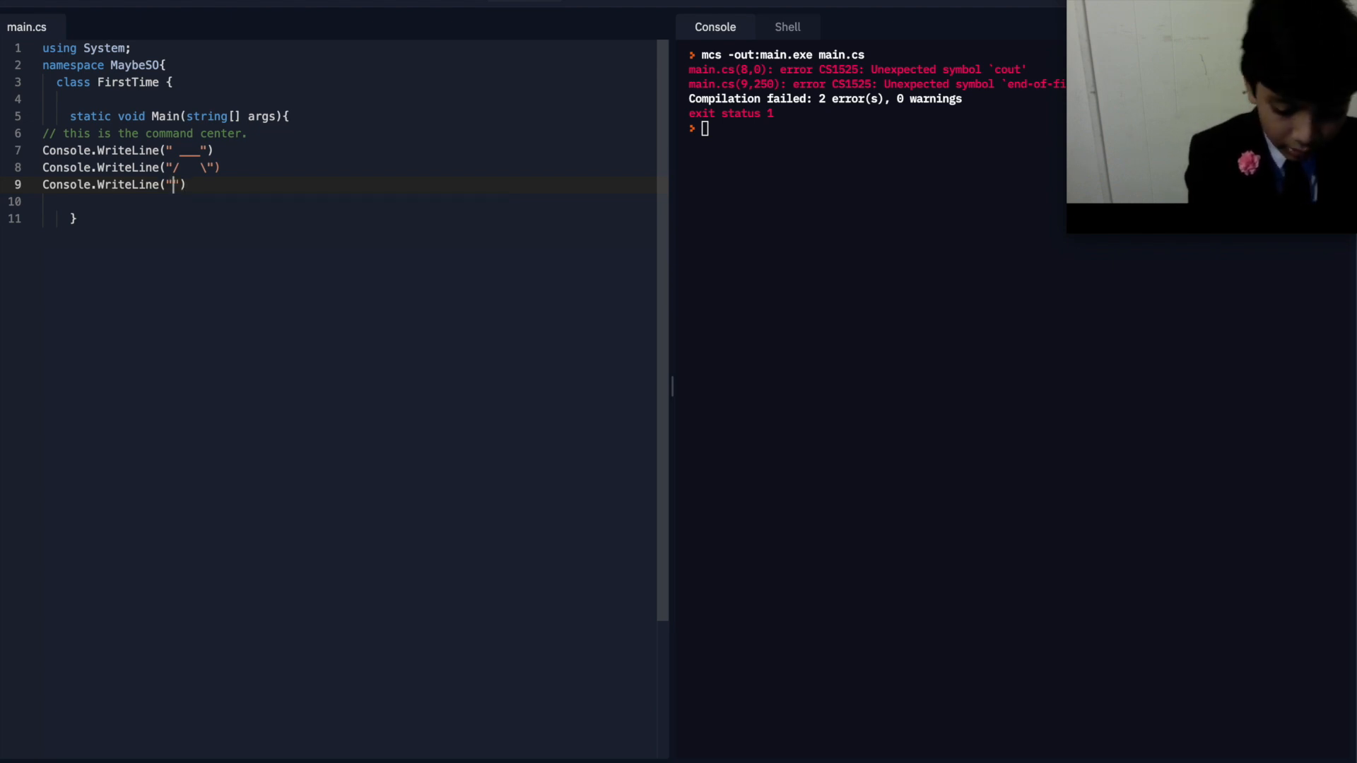
pyautogui.write('\\_')
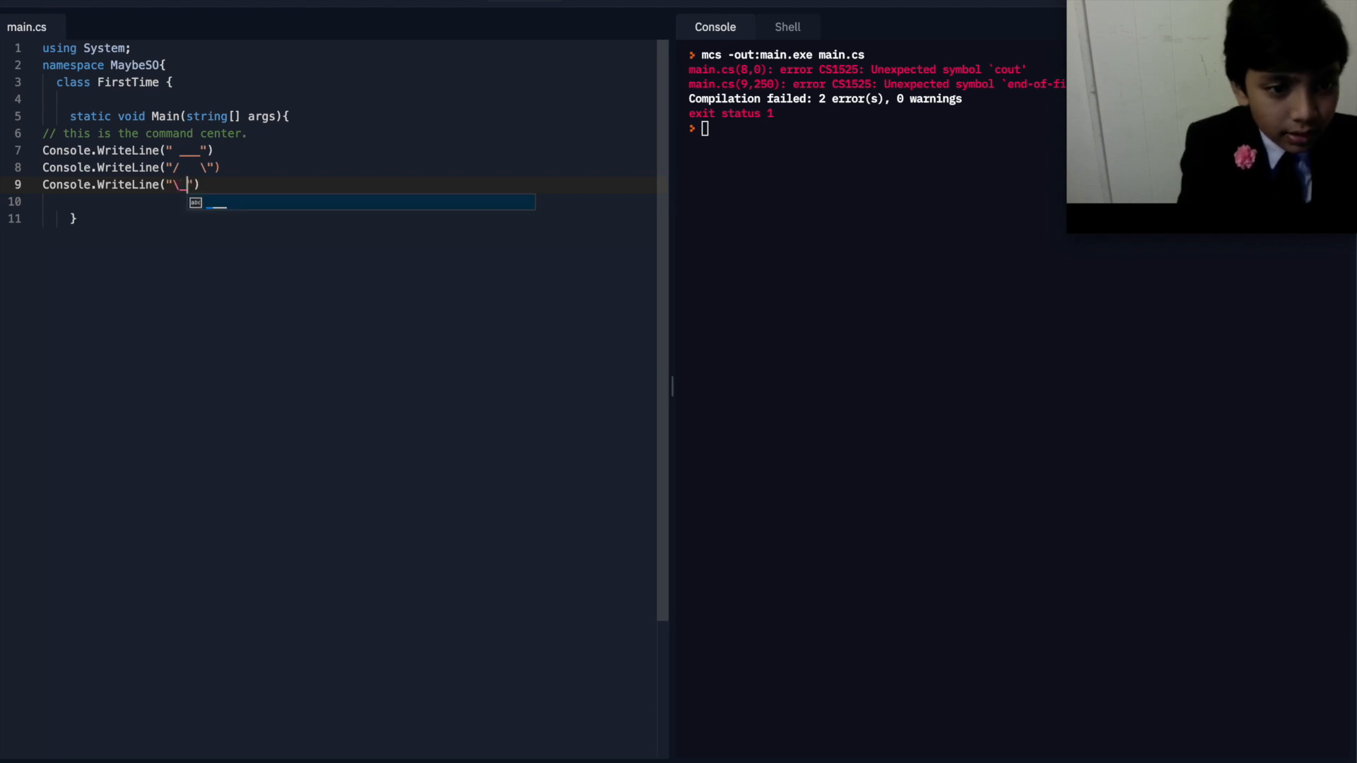
pyautogui.press('Backspace')
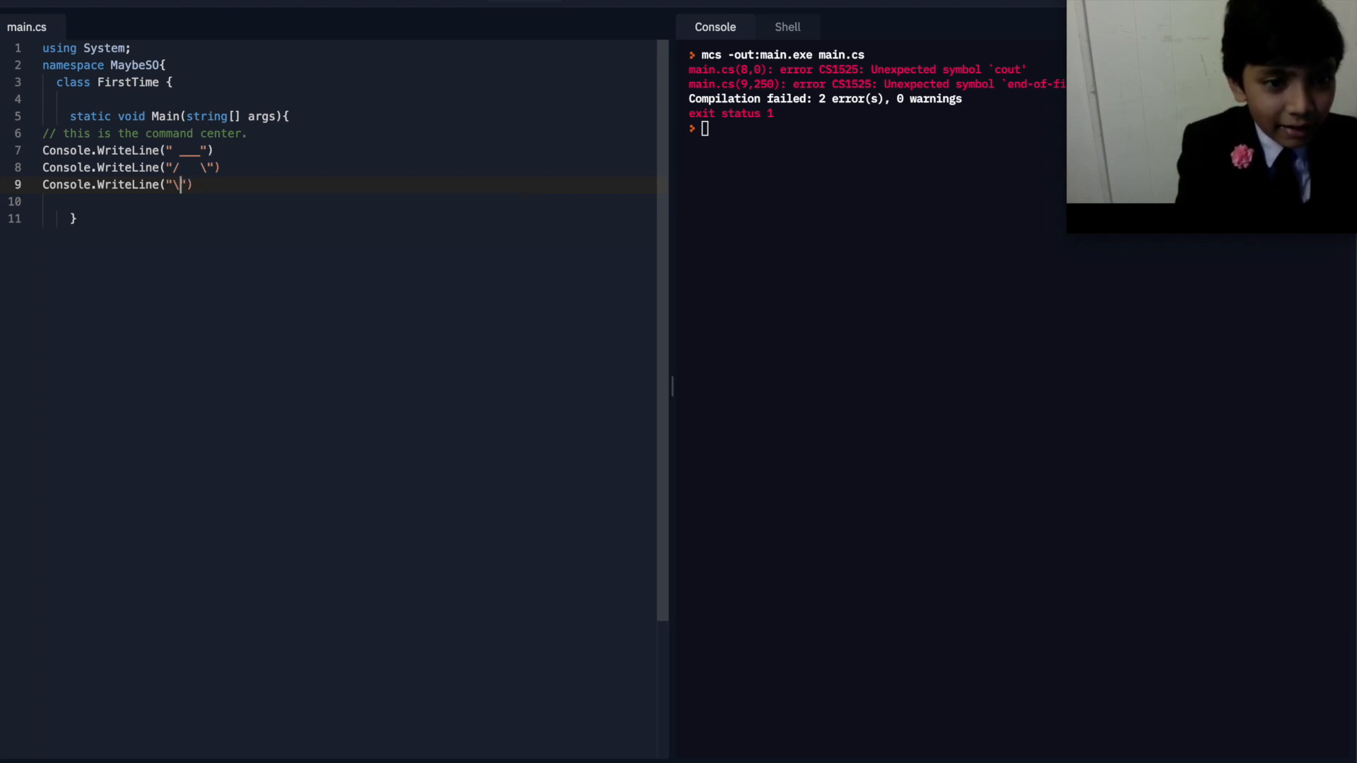
pyautogui.write('__"')
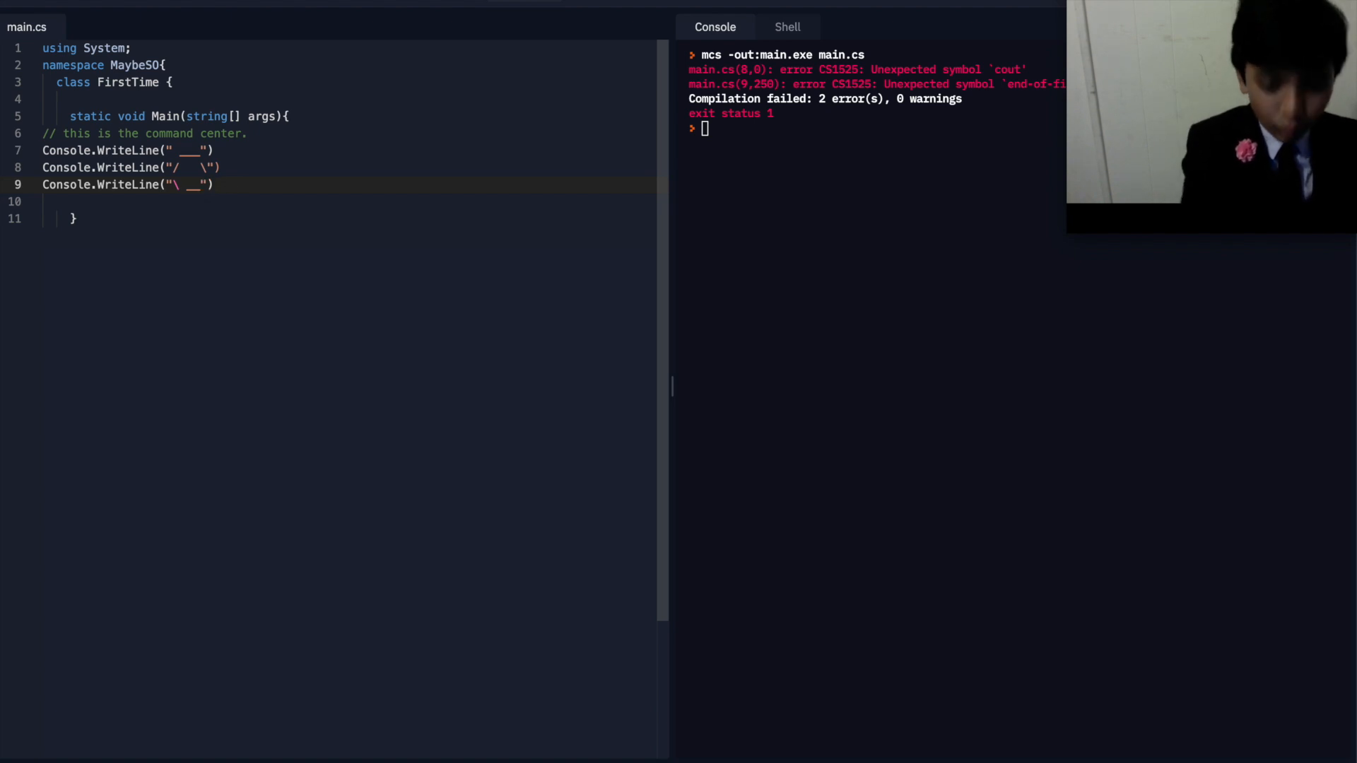
pyautogui.write('?')
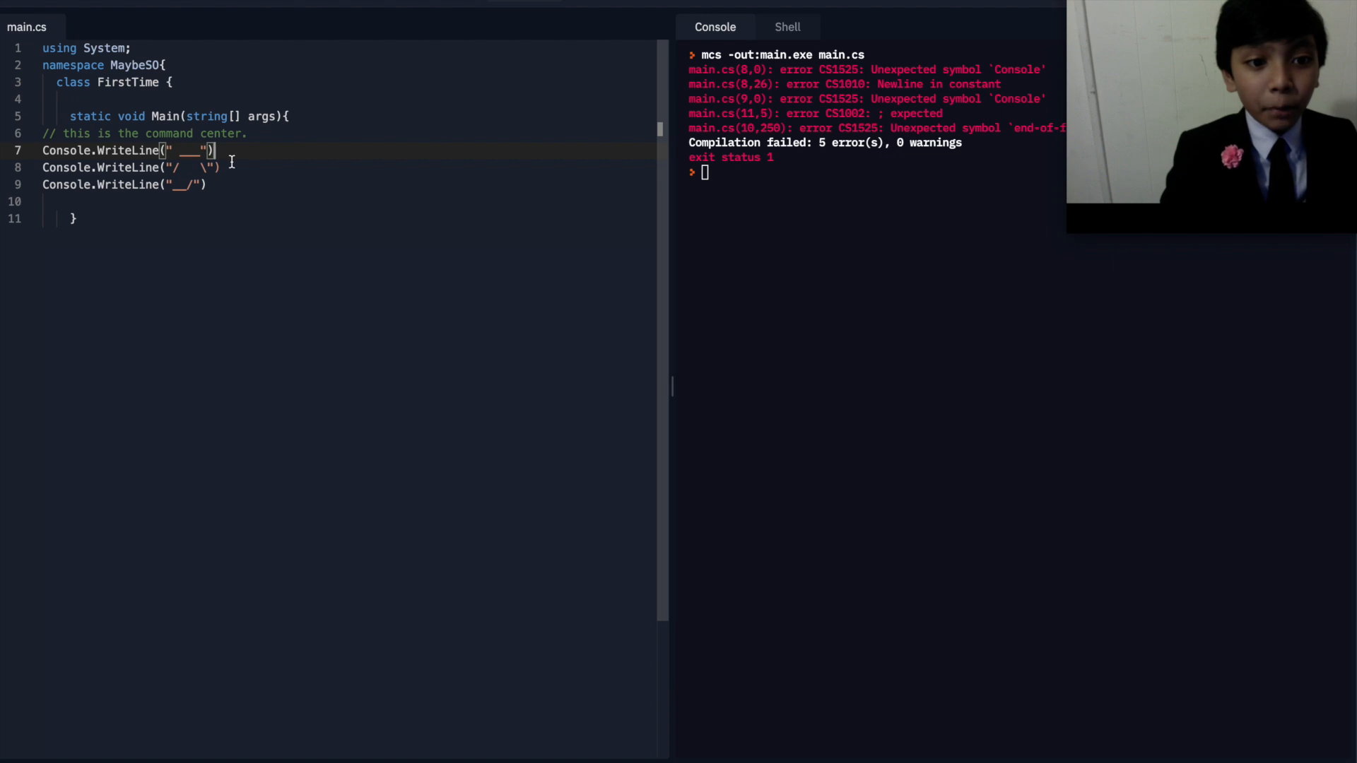
# - Add semicolons to the print lines and retype the middle one as Console.WriteLine("")
pyautogui.click(222, 167)
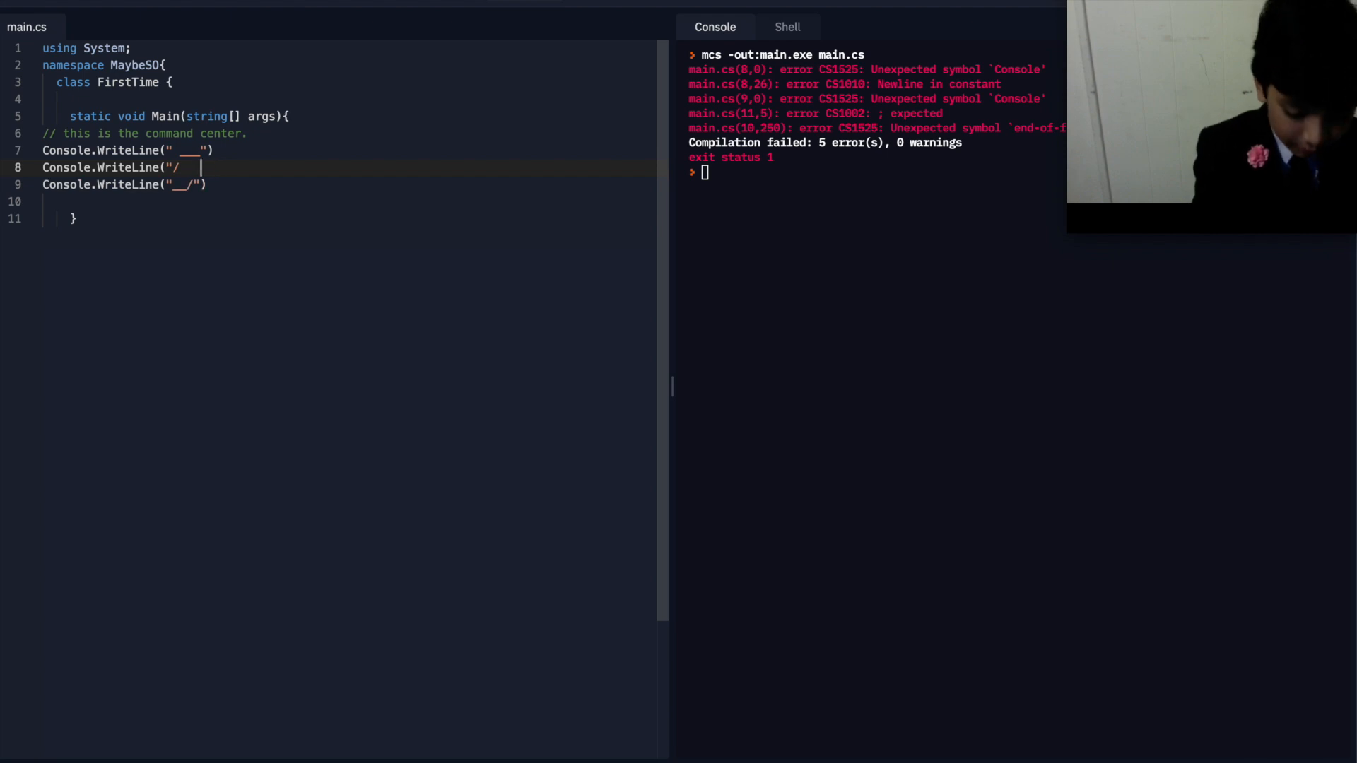
pyautogui.write('\\")')
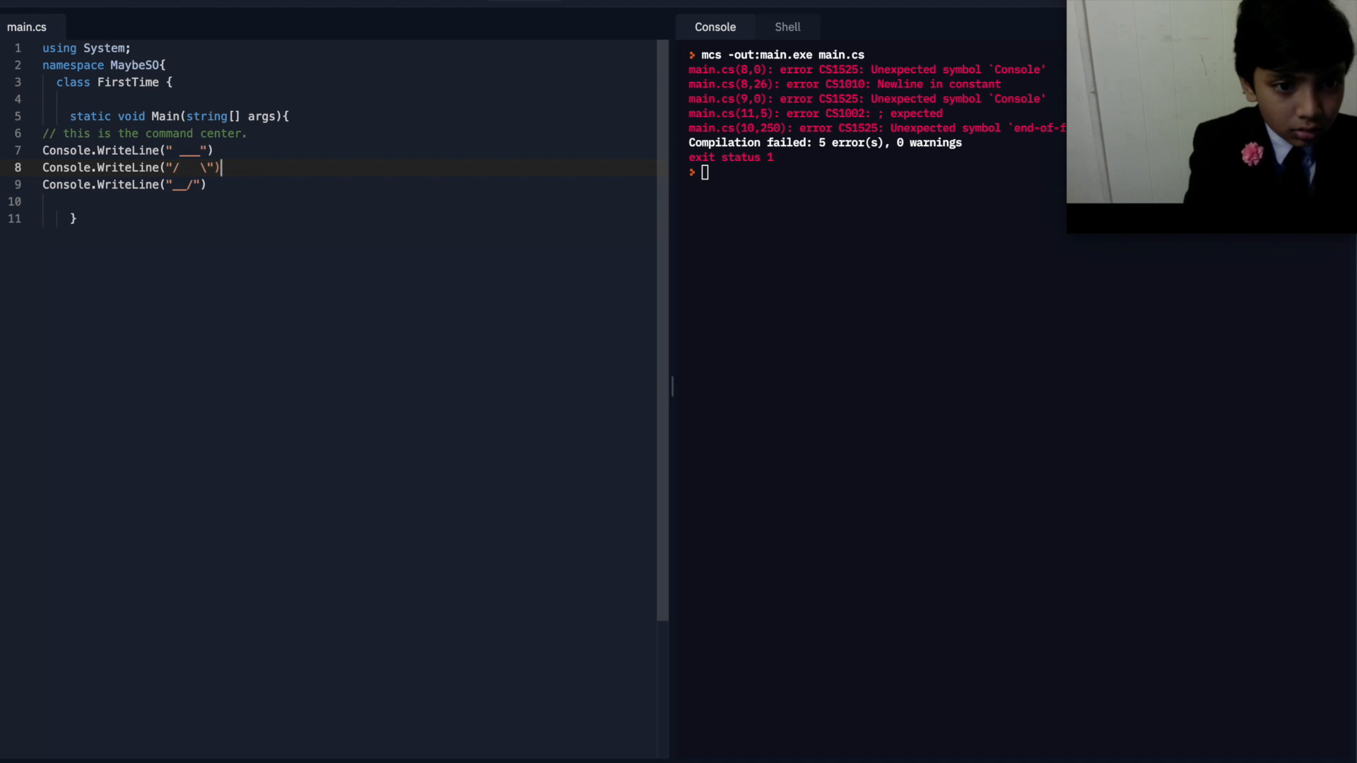
pyautogui.write('" "')
pyautogui.click(133, 150)
pyautogui.write(';')
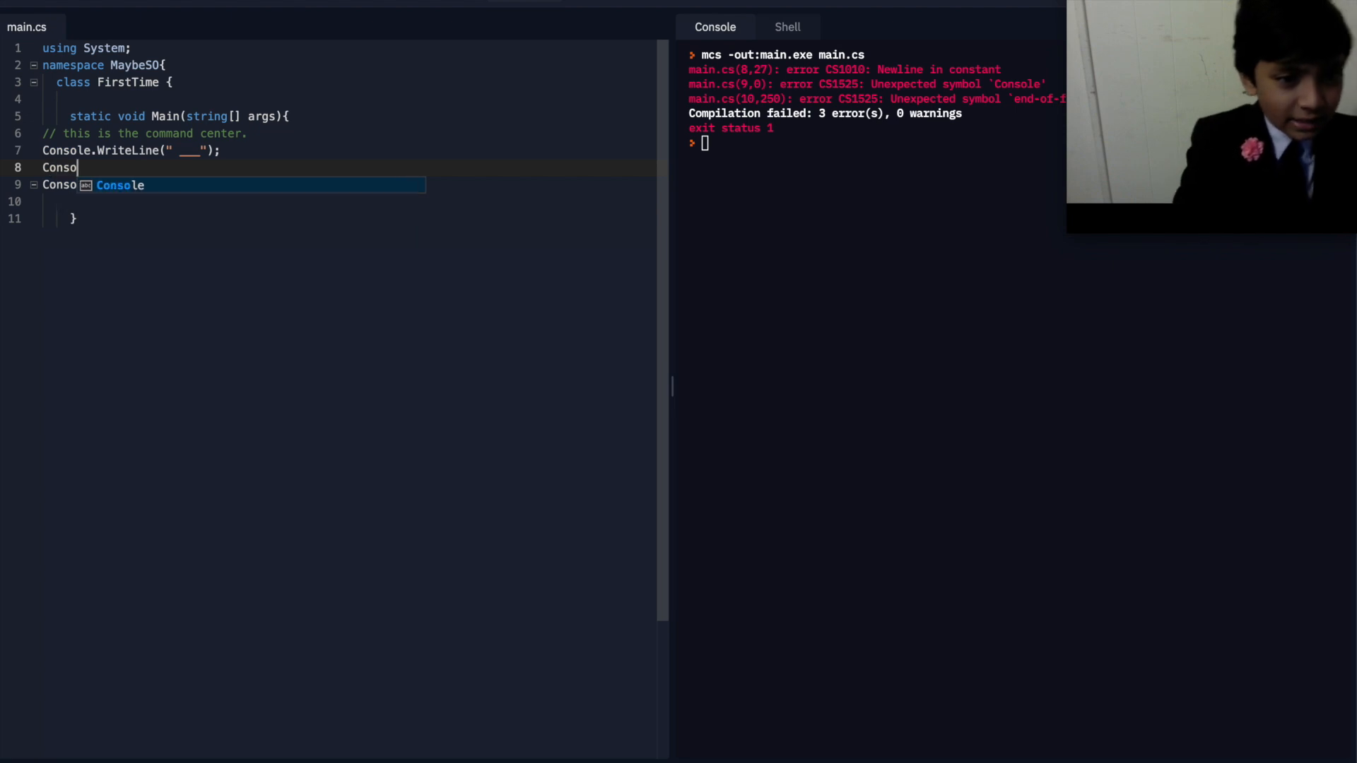
pyautogui.write('le.WriteLine(')
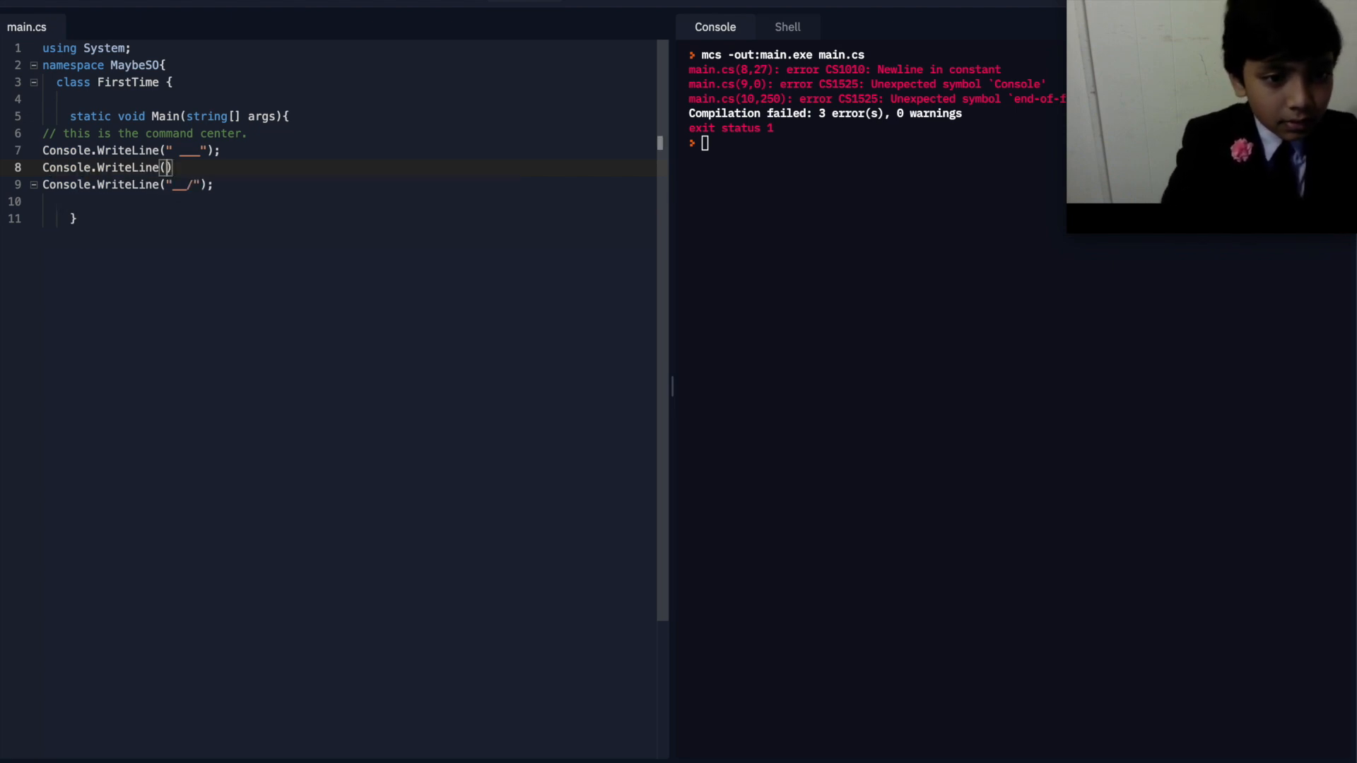
pyautogui.write('""')
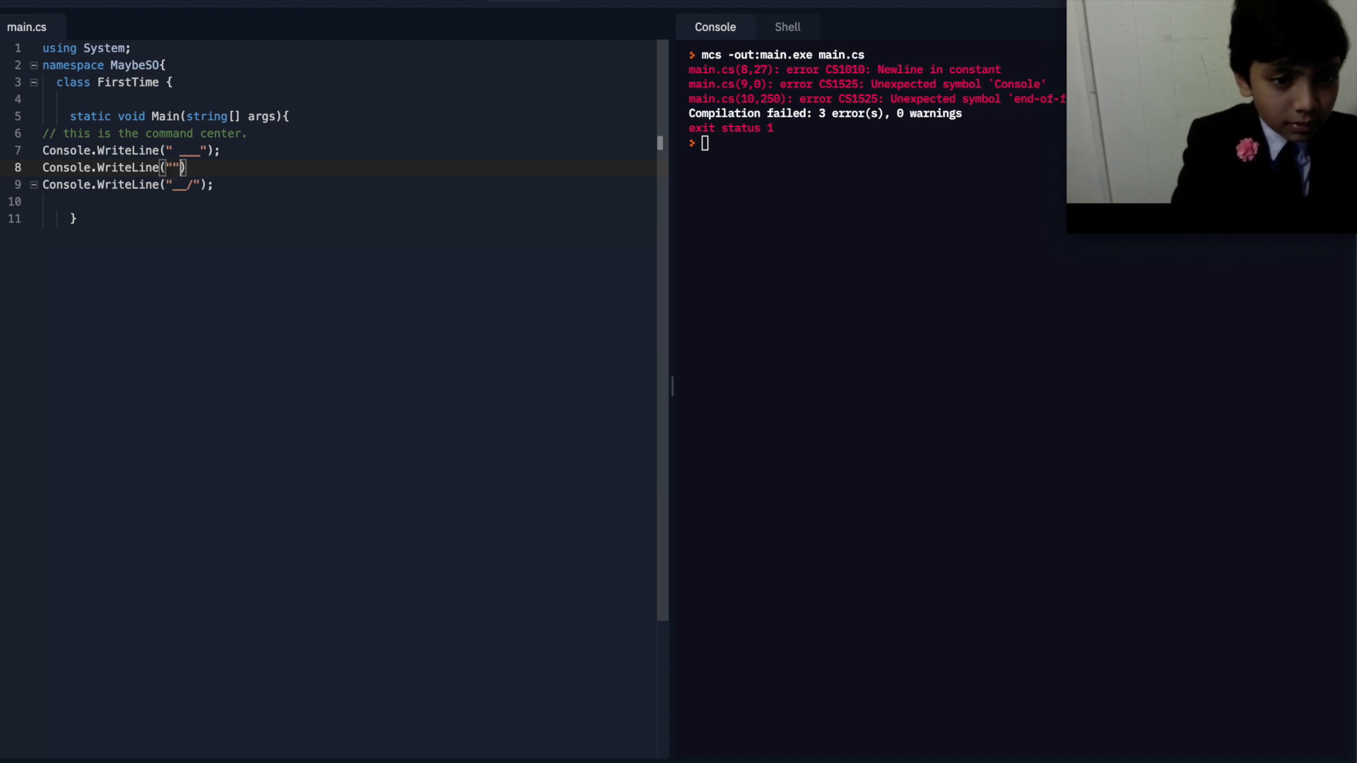